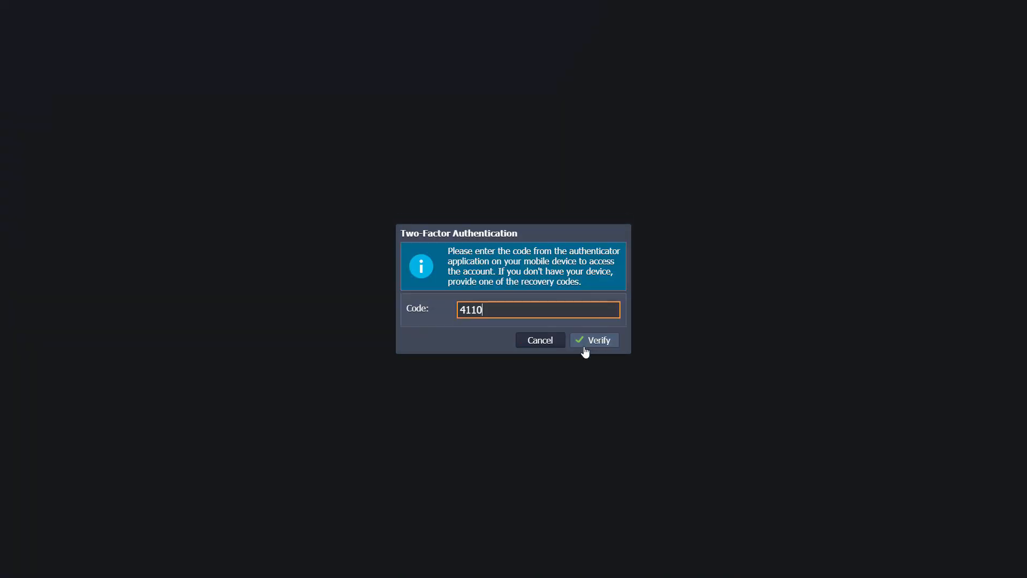
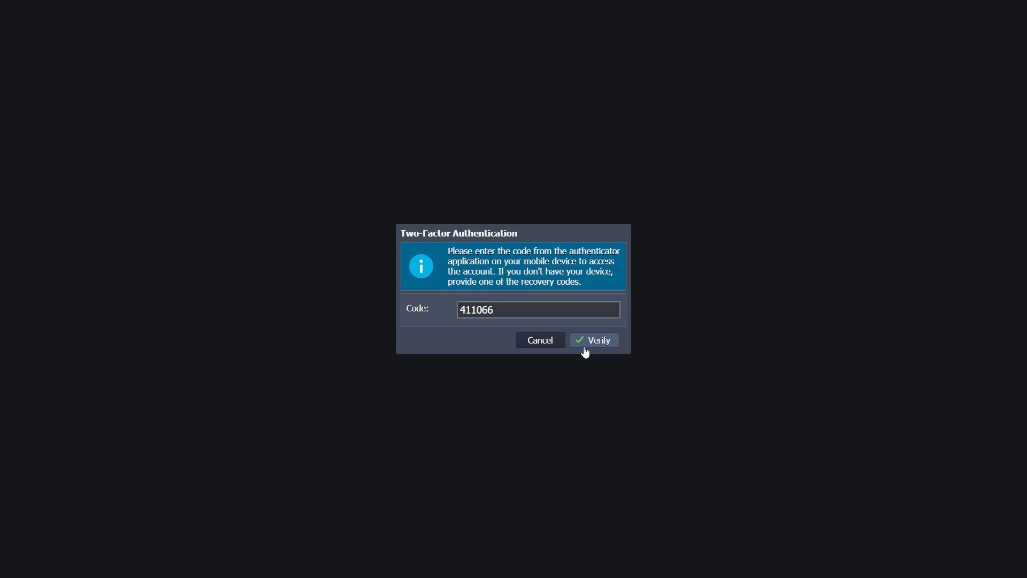
Step: Enter the authenticator code and verify to pass two-factor authentication
click(593, 340)
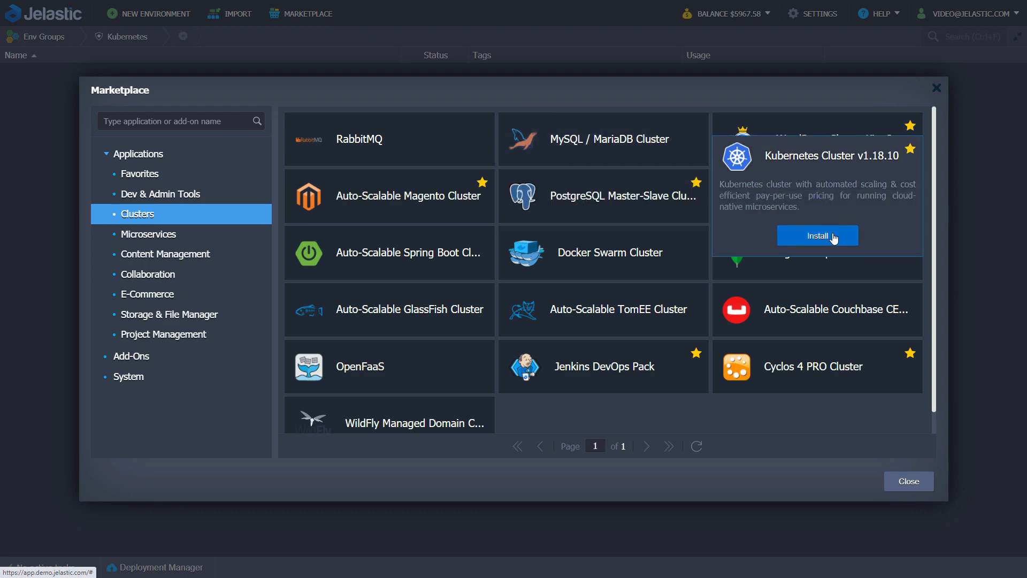
Step: Start the Kubernetes Cluster install with Production topology and Kubernetes Dashboard v2
click(817, 236)
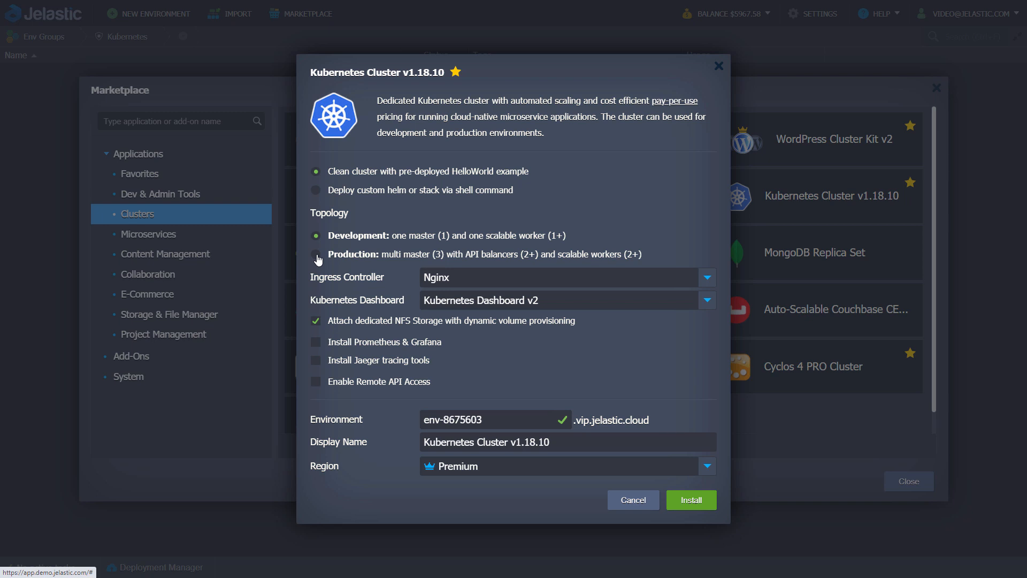
click(707, 277)
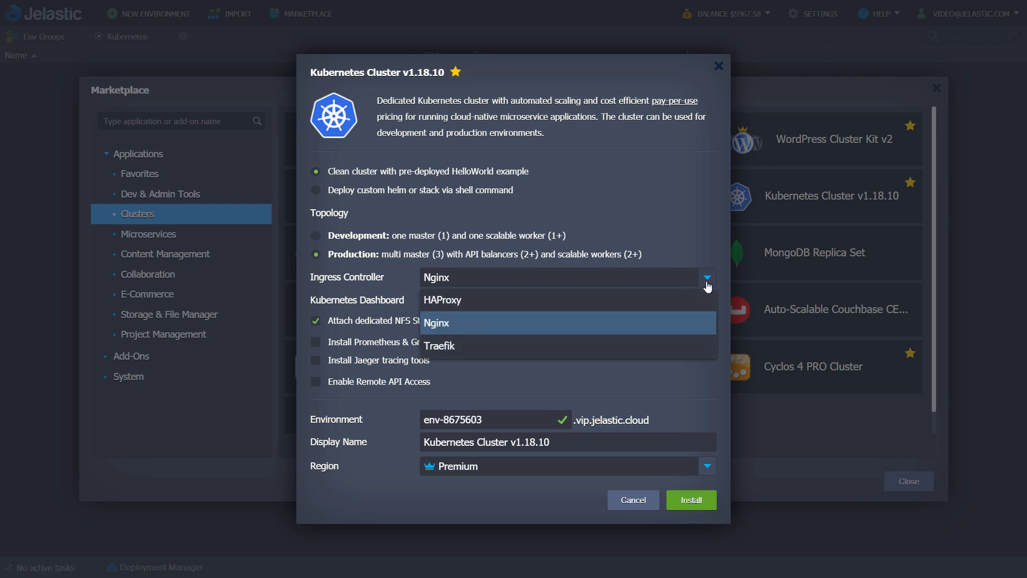
mouse_move(704, 346)
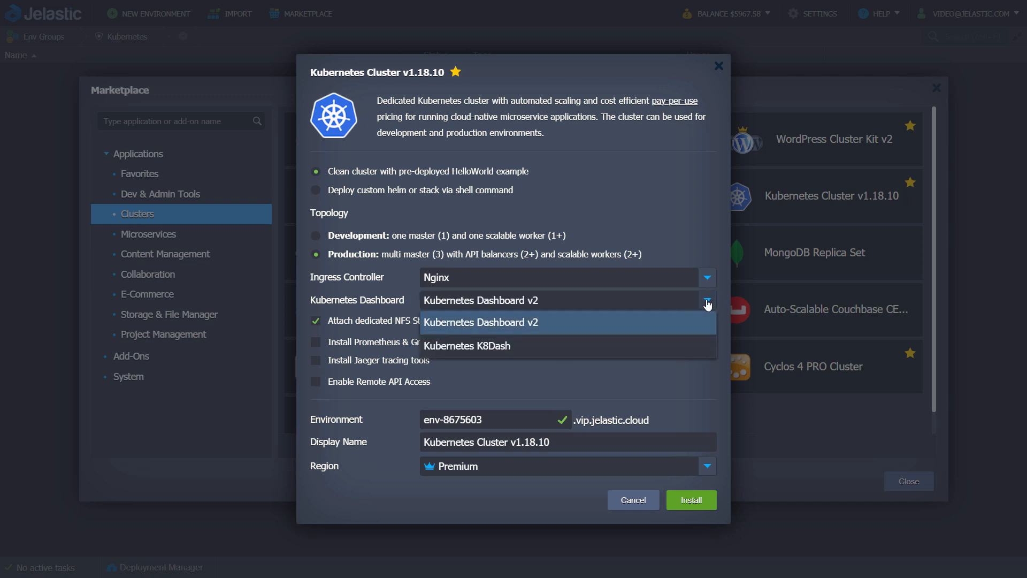
mouse_move(700, 325)
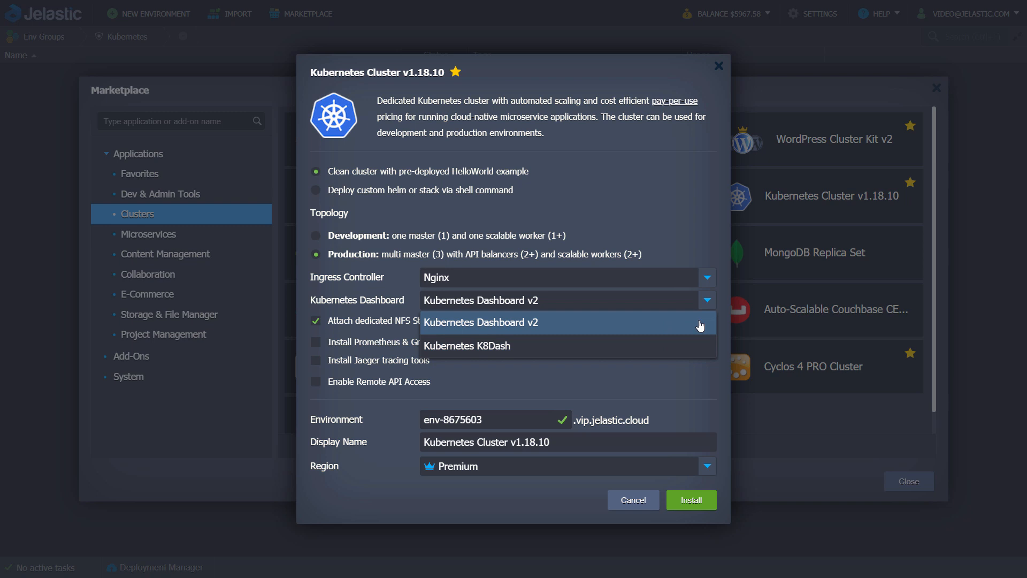
click(481, 323)
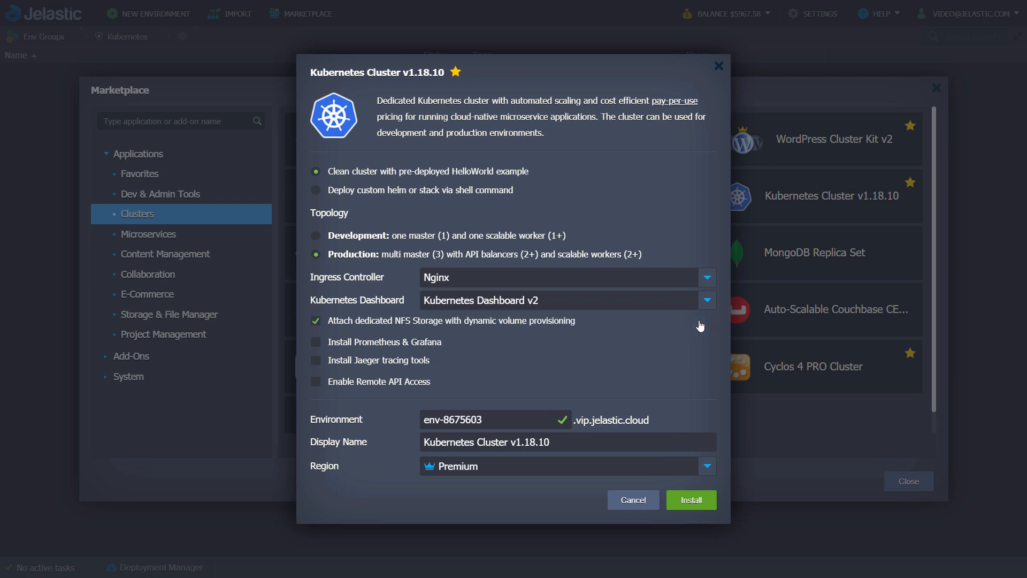
mouse_move(363, 340)
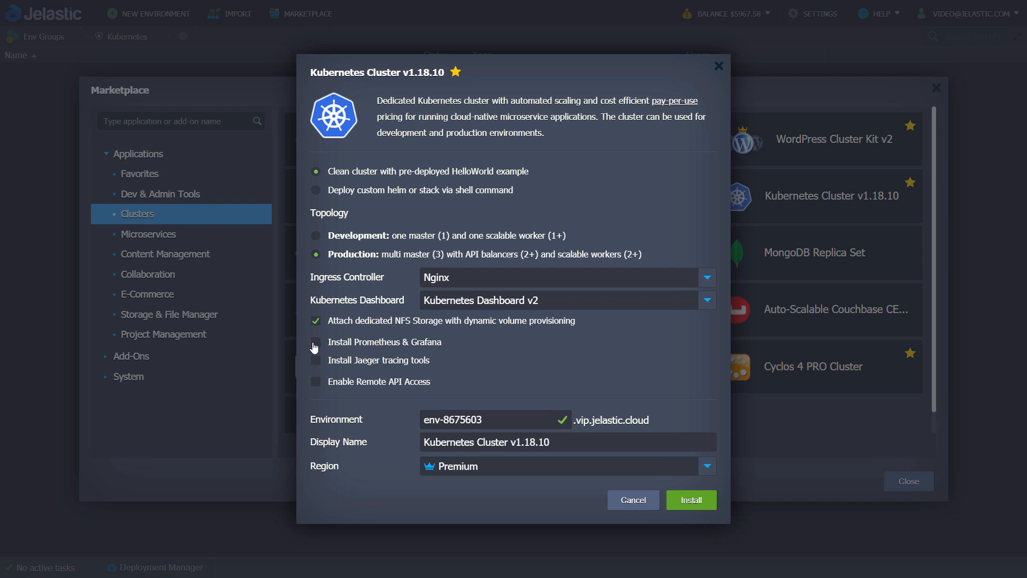
Step: Include Prometheus & Grafana, Jaeger tracing and remote API access in the install
click(316, 342)
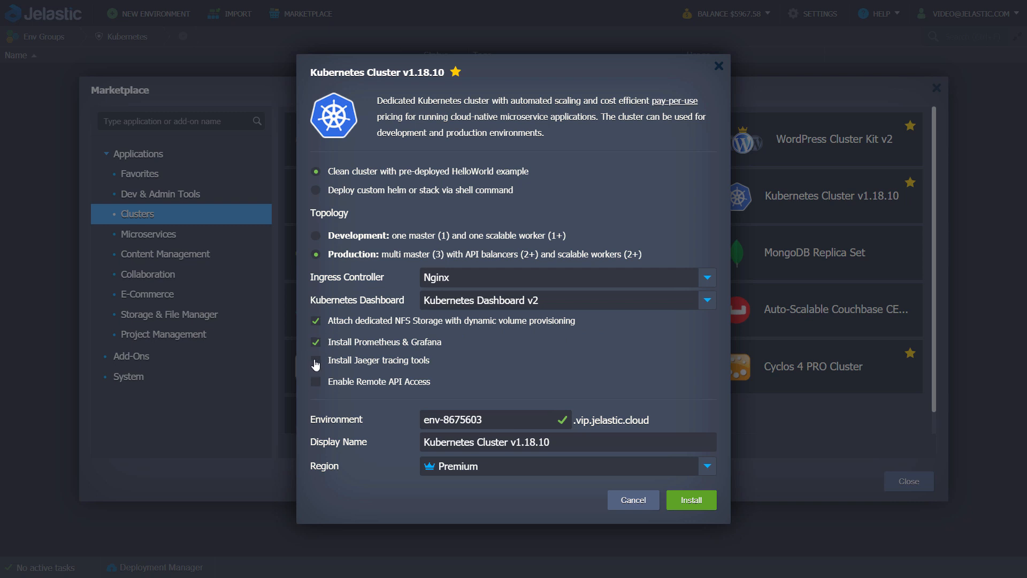
click(316, 364)
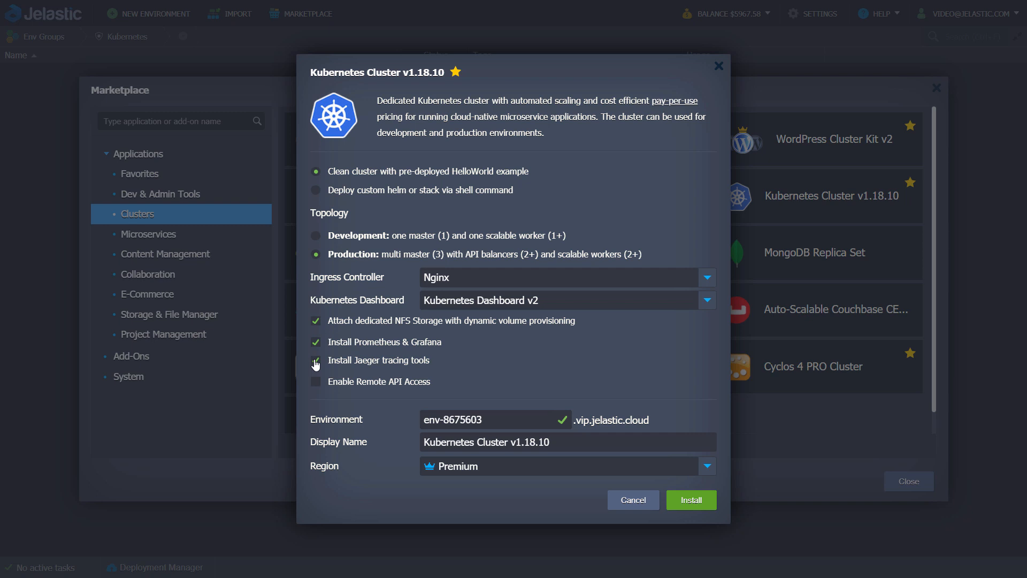
click(315, 361)
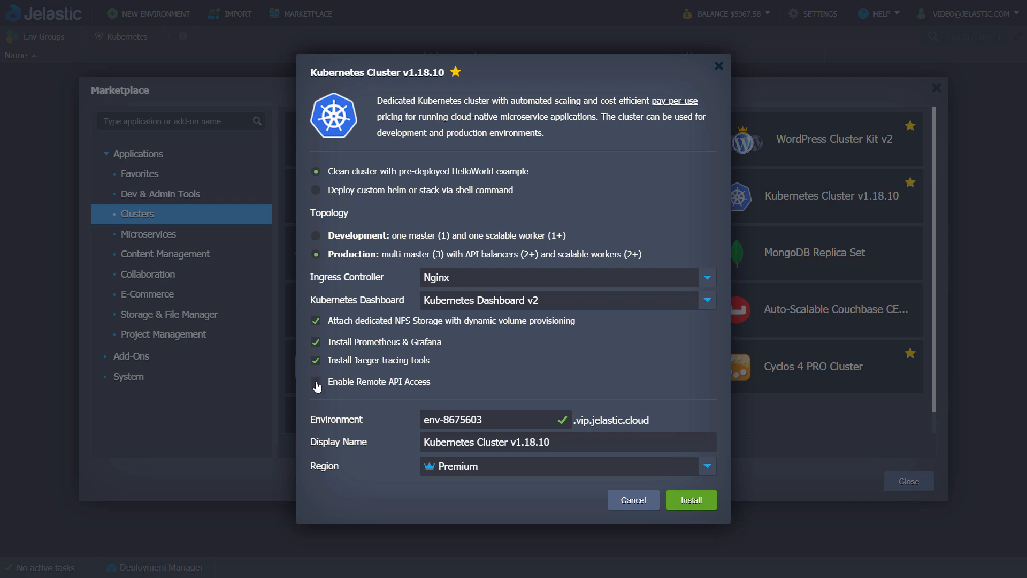
click(317, 382)
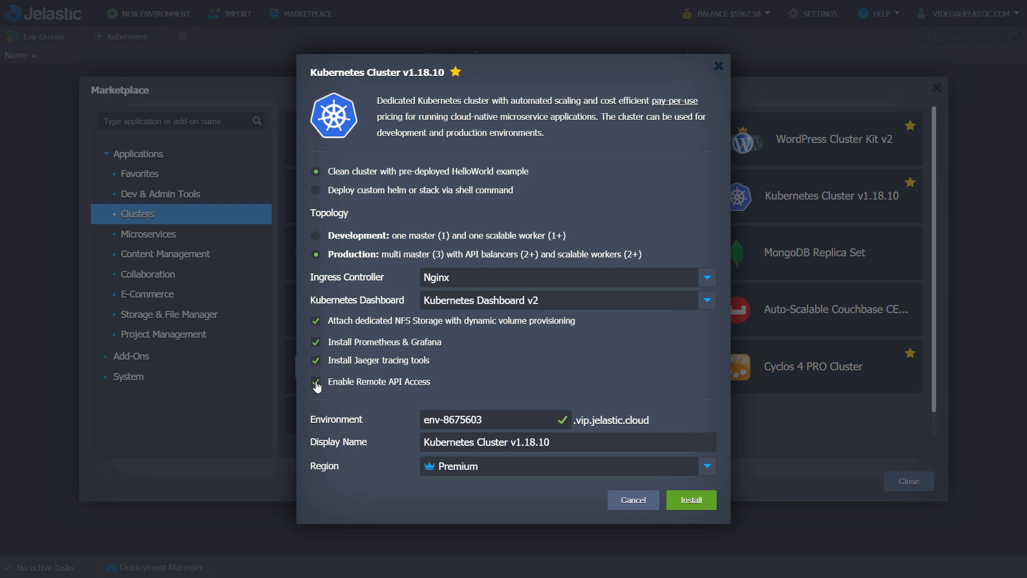
Step: Name the environment 'kubernetes'
double_click(451, 419)
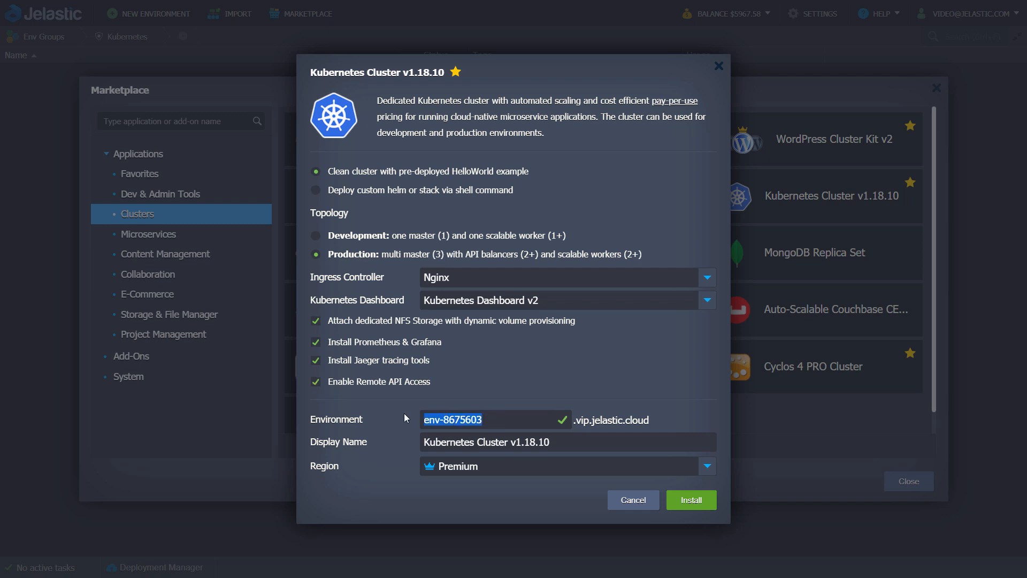
text(kubernetes)
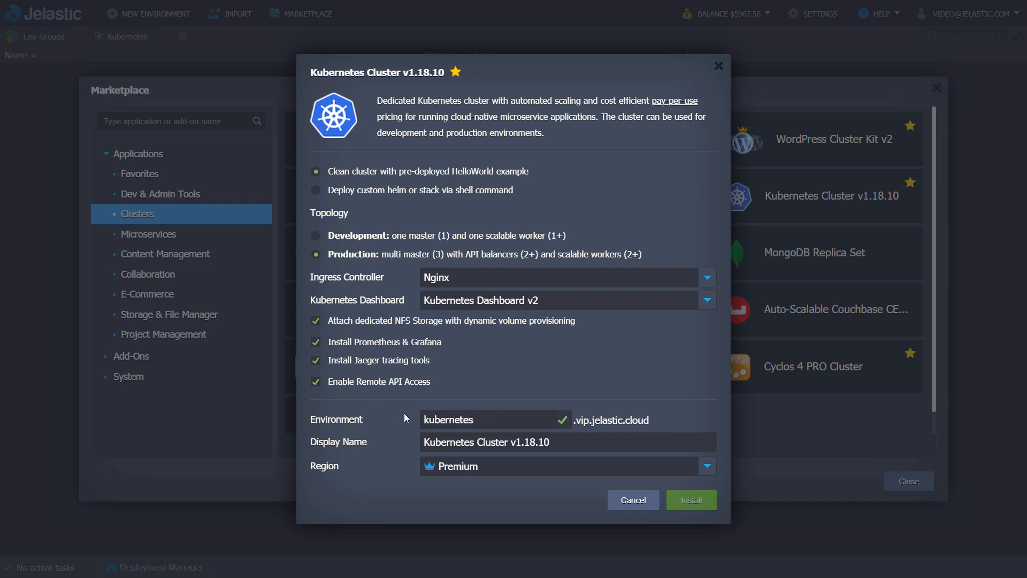
click(707, 466)
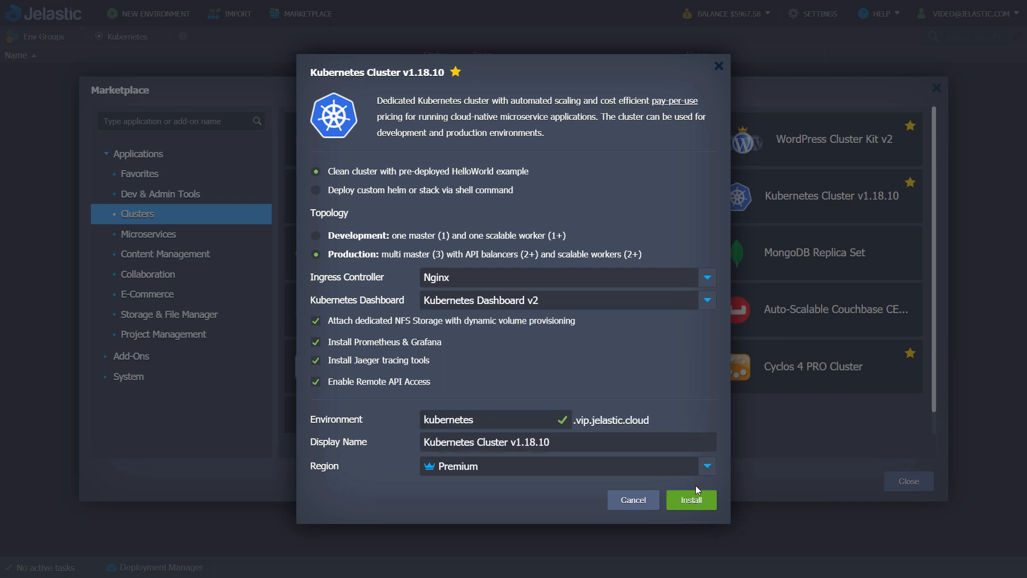
Step: Deploy the cluster, copy the Grafana admin password and go to the Grafana dashboard
click(690, 500)
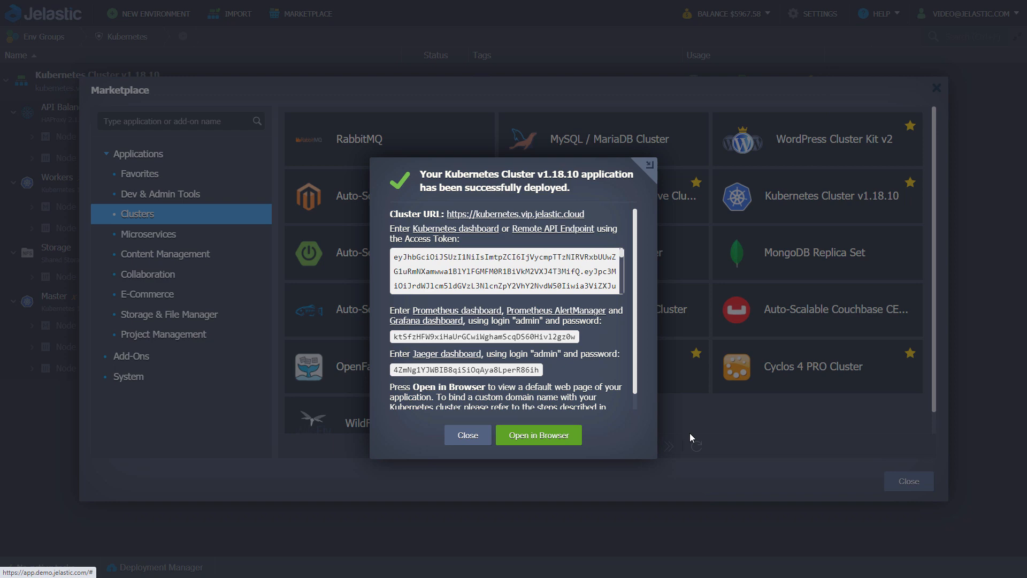
triple_click(483, 336)
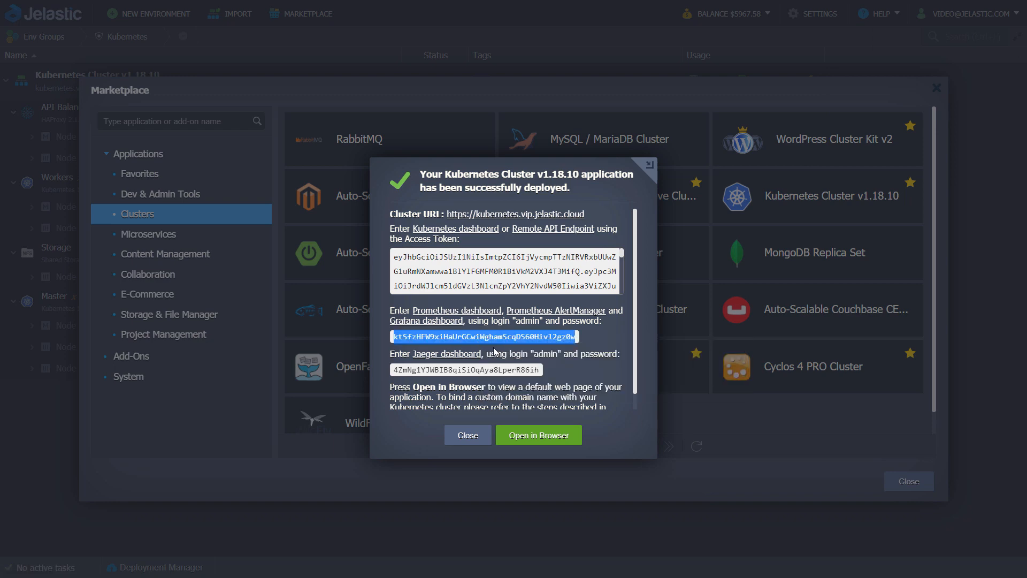
click(539, 434)
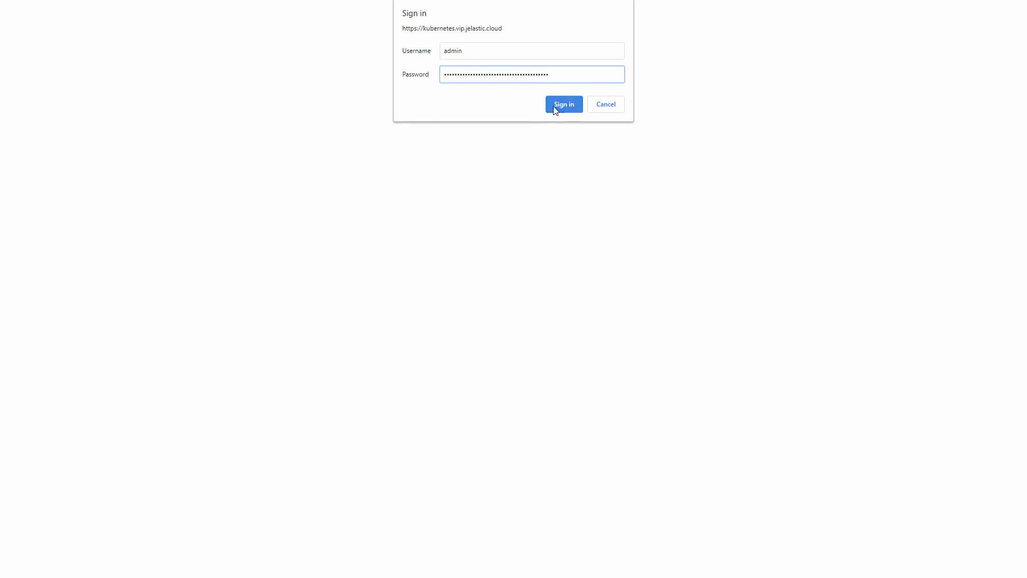
Step: Sign in as admin and paste the credentials into the Grafana login form
click(563, 104)
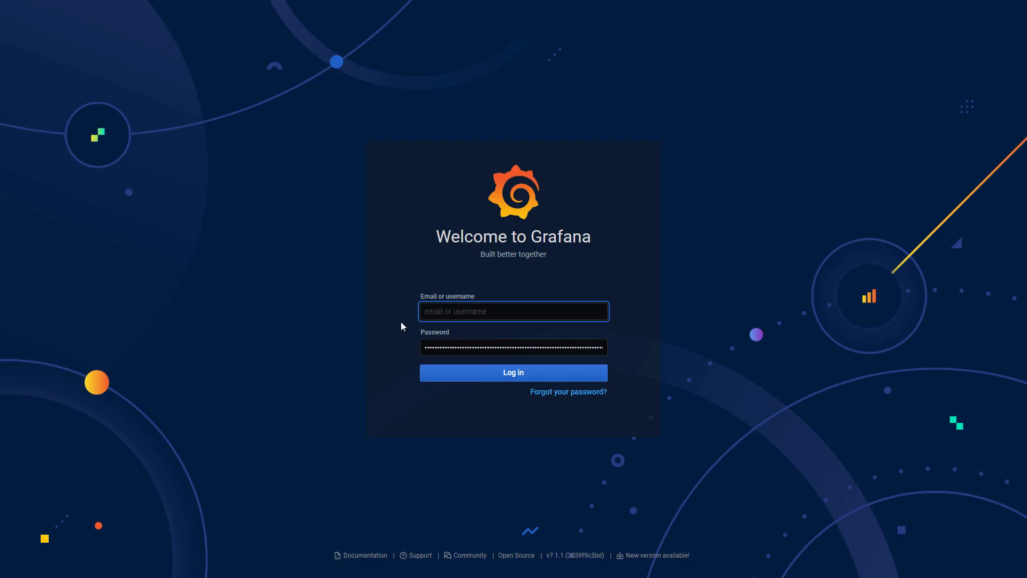
right_click(512, 346)
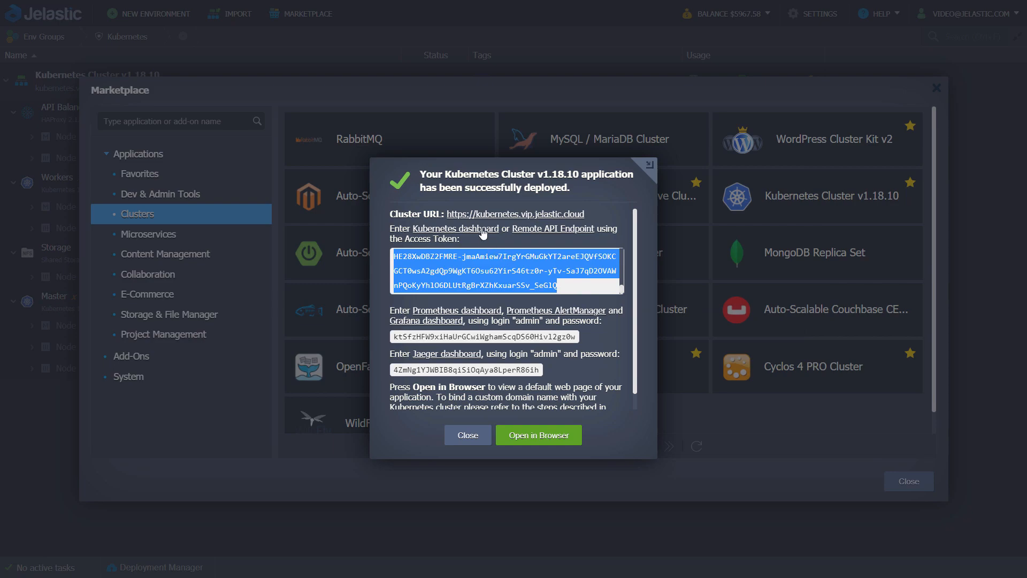
Step: Sign in to Kubernetes Dashboard with the access token and review Pods and Nodes
click(460, 228)
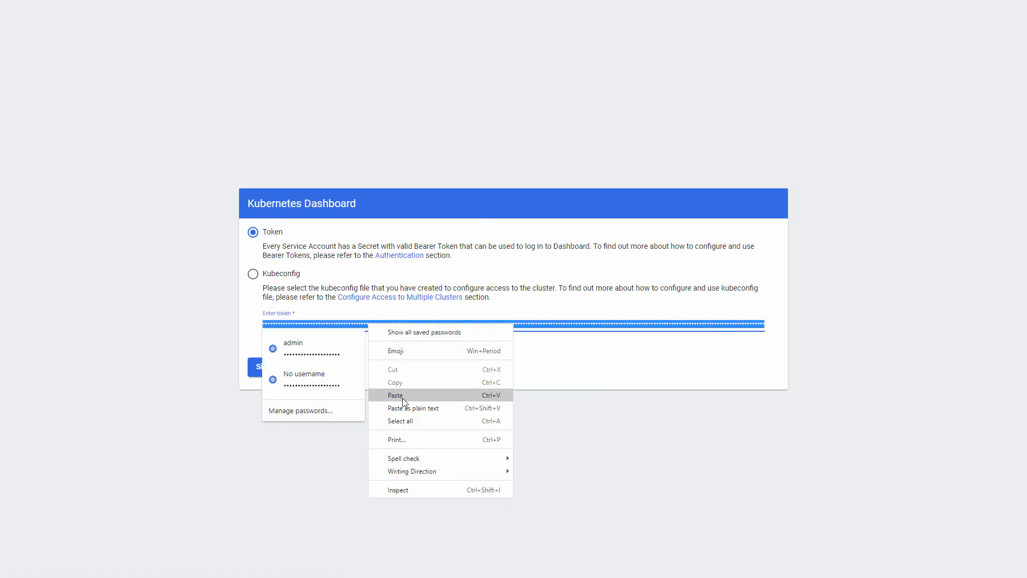
click(396, 395)
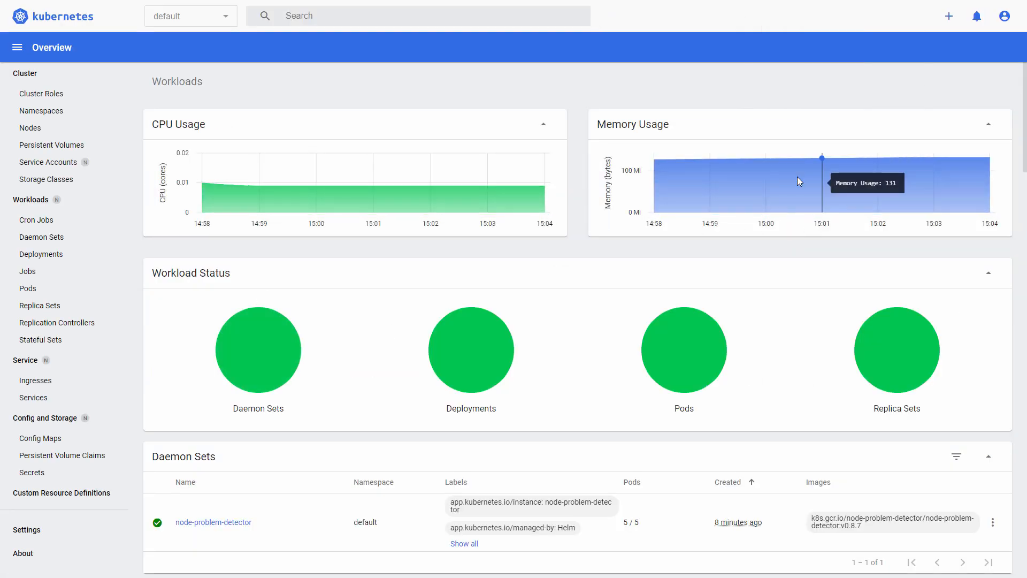
click(28, 288)
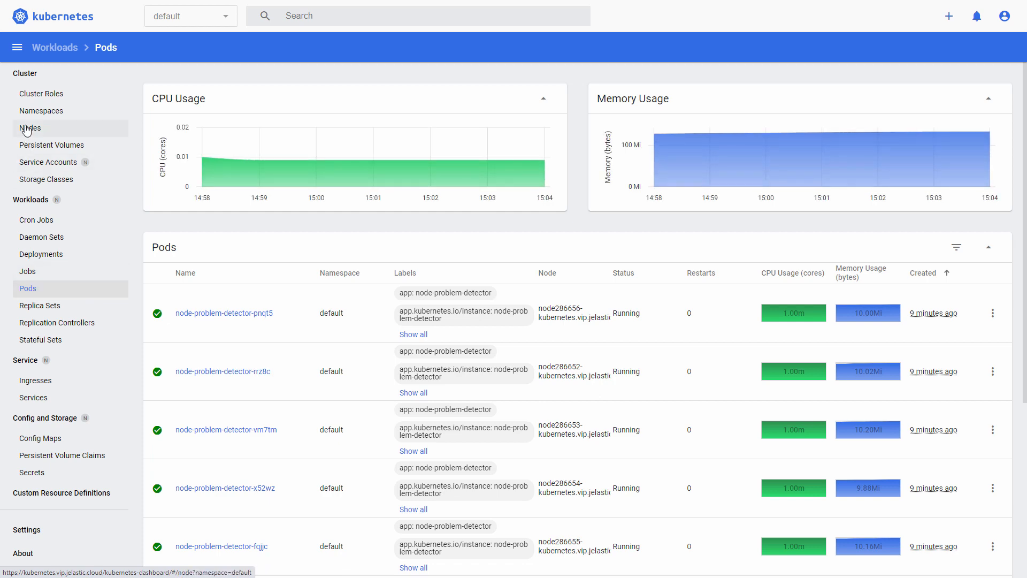
click(30, 128)
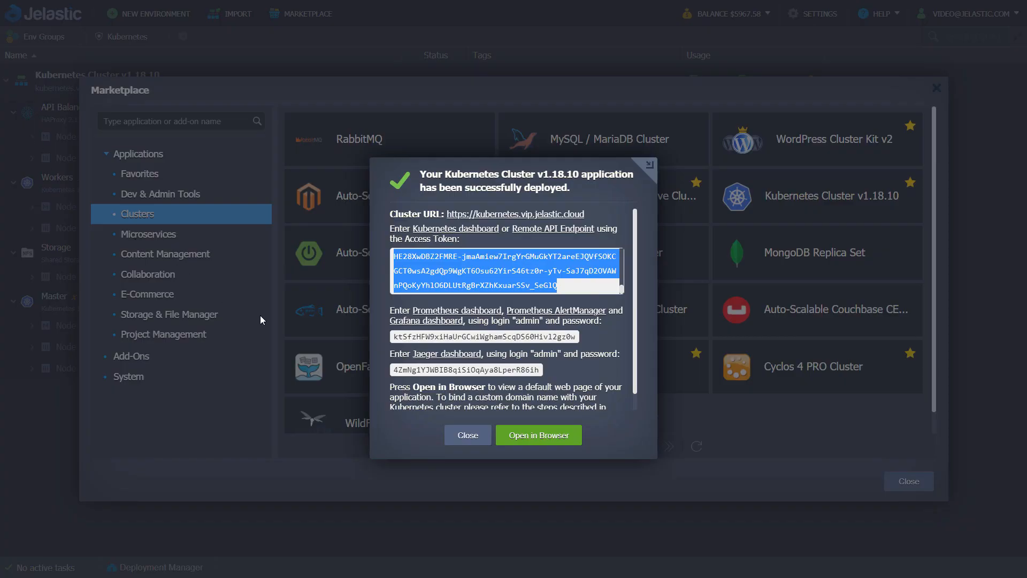
Step: Raise the Workers count from 2 to 4 nodes in the topology editor and apply
click(909, 480)
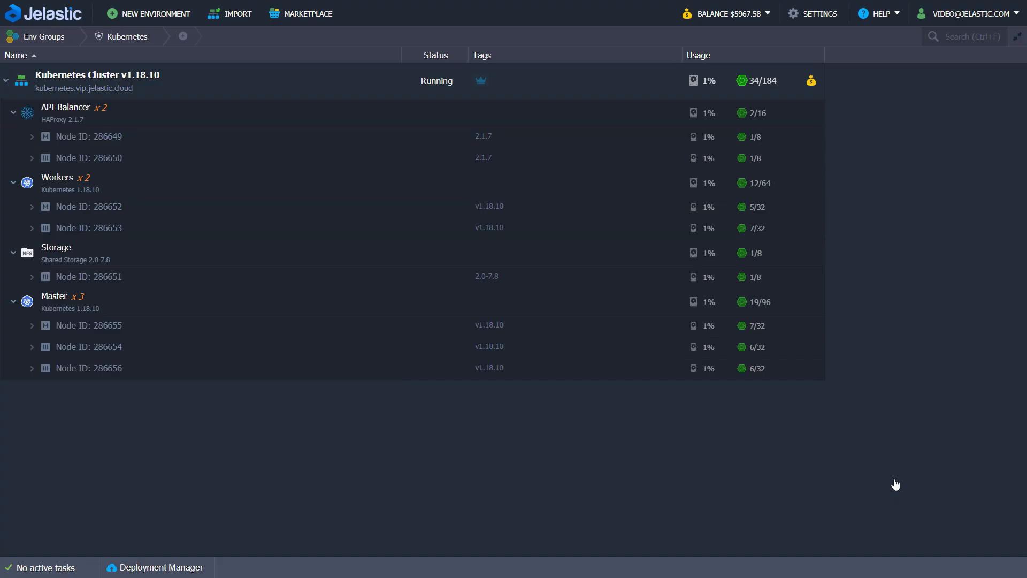
mouse_move(329, 80)
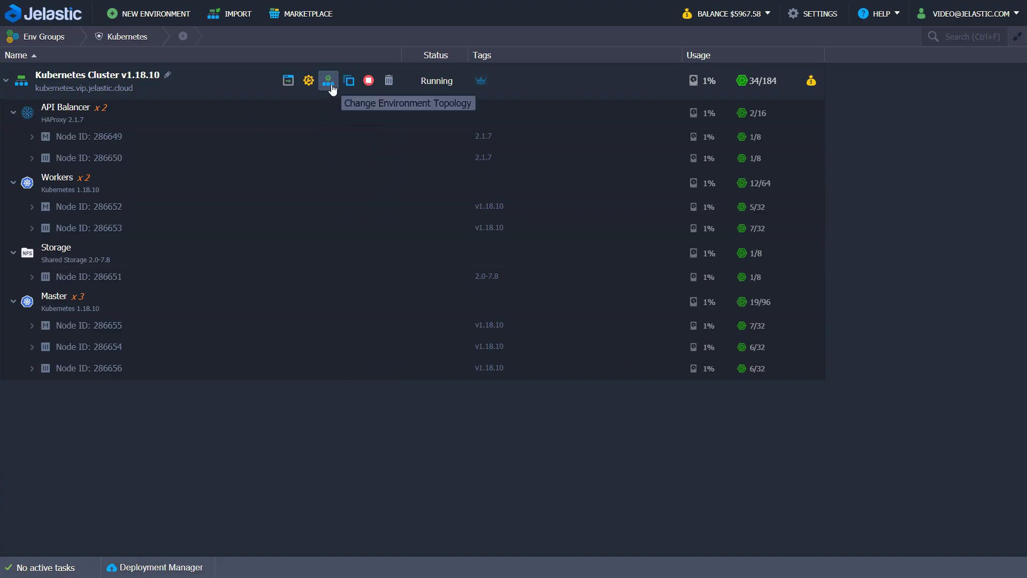
click(327, 80)
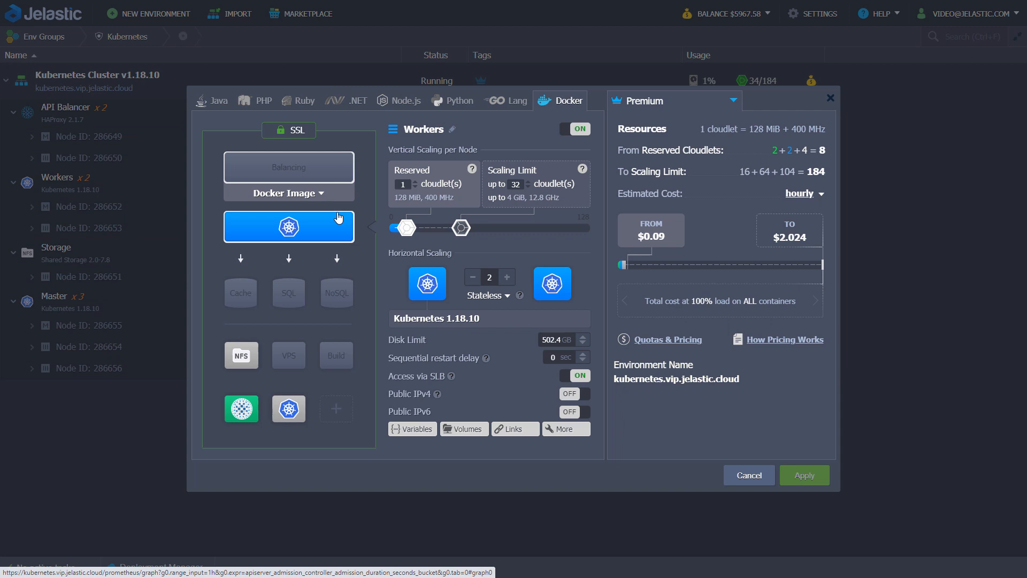
click(507, 276)
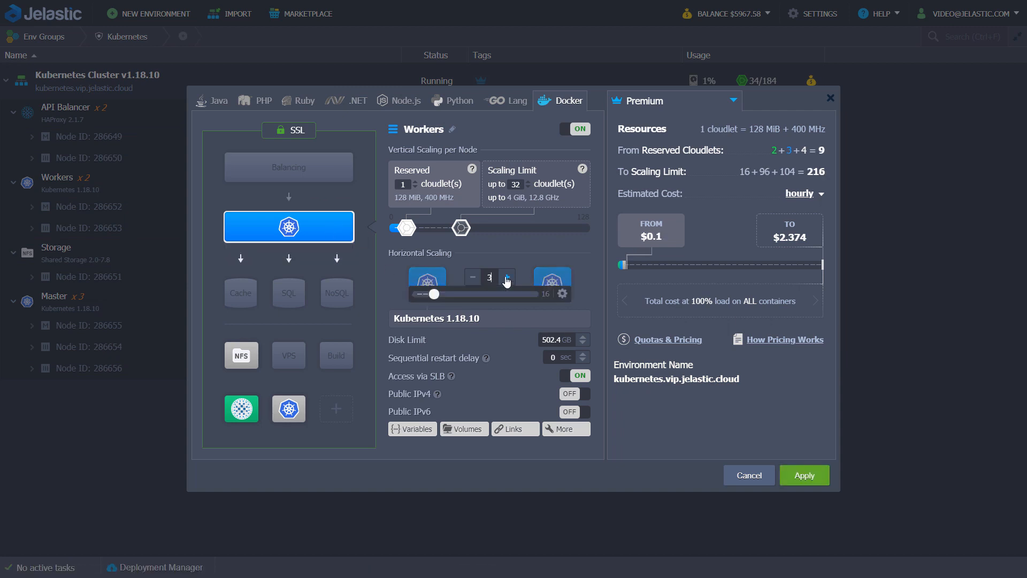
click(506, 276)
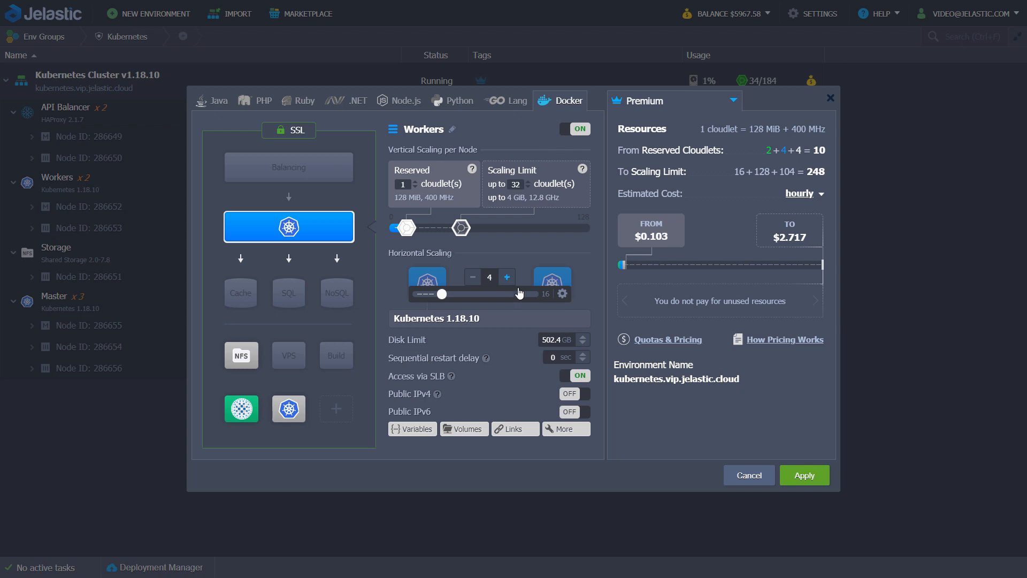
click(803, 476)
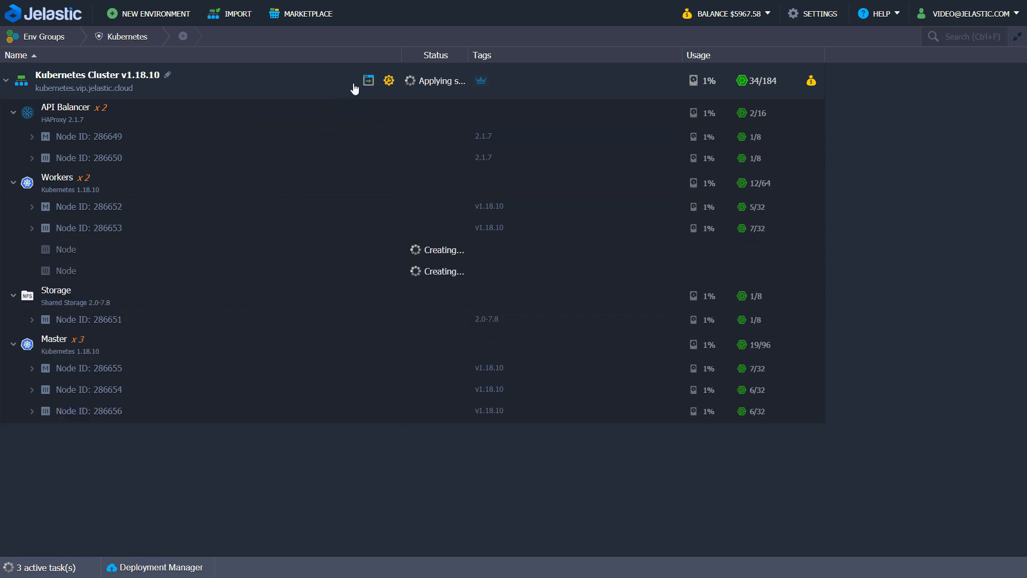
Step: Add Workers auto-scaling triggers: add nodes above 80% CPU, remove below 10%
click(387, 80)
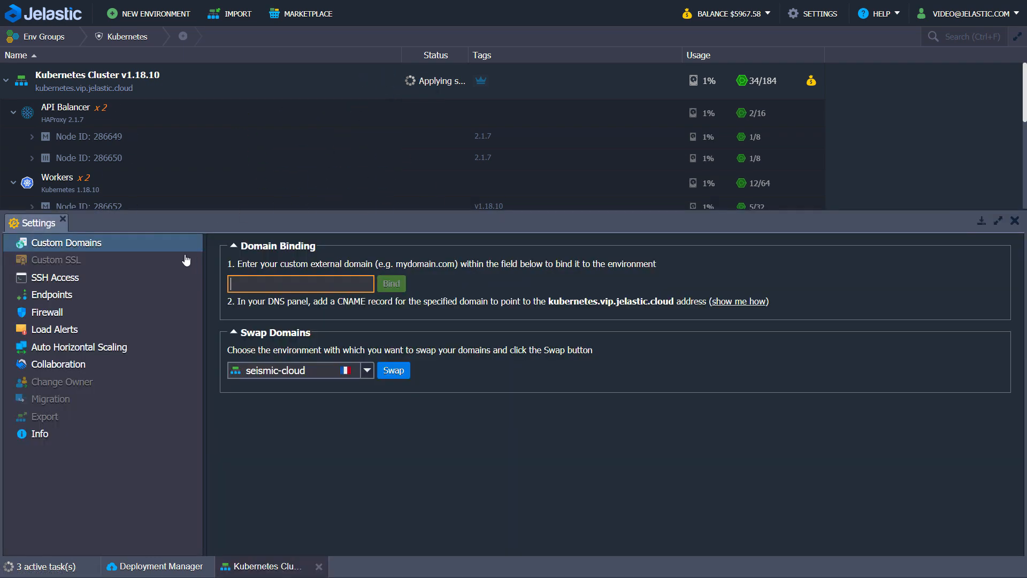
click(78, 346)
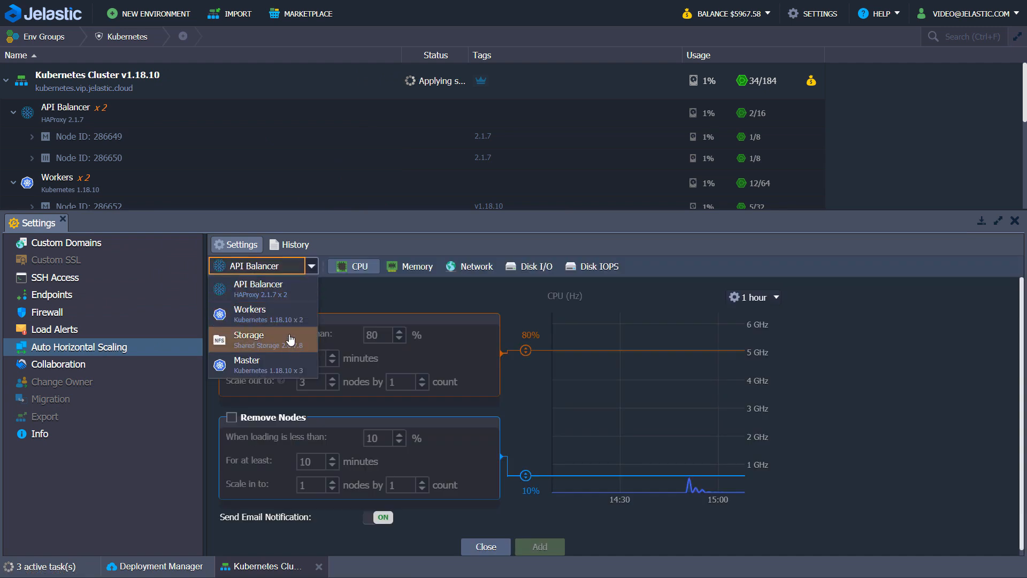
click(250, 313)
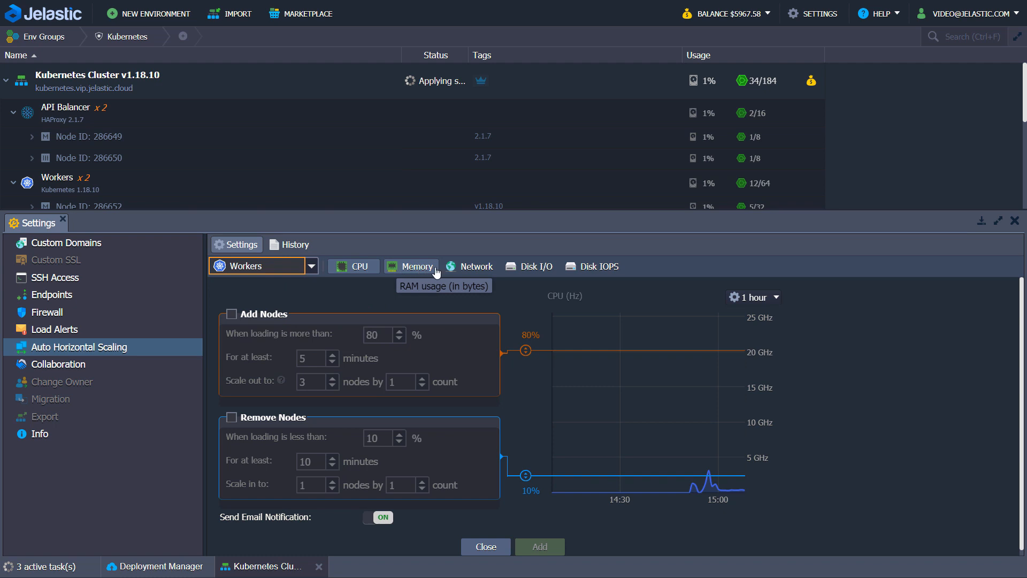
mouse_move(261, 318)
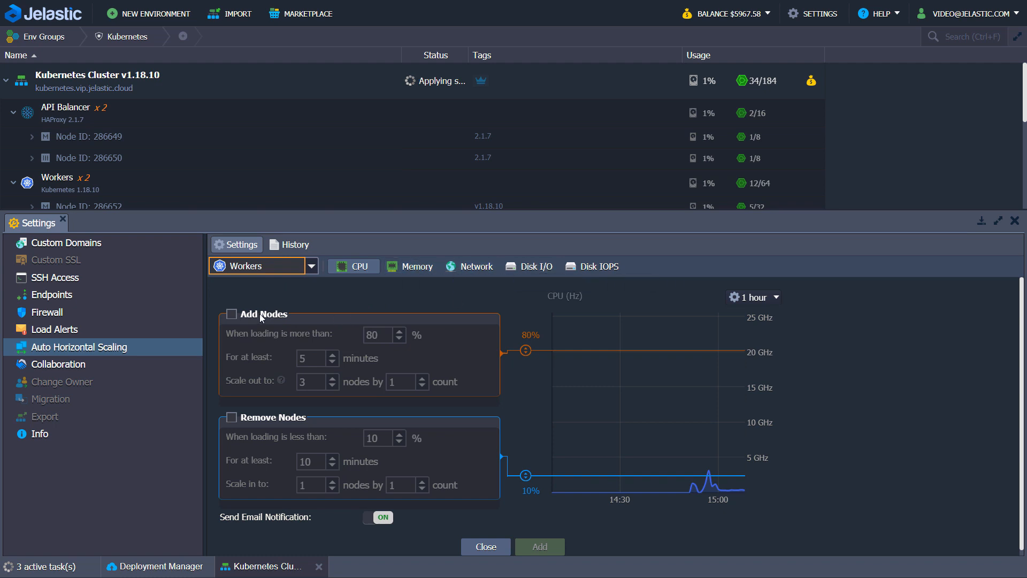
click(231, 313)
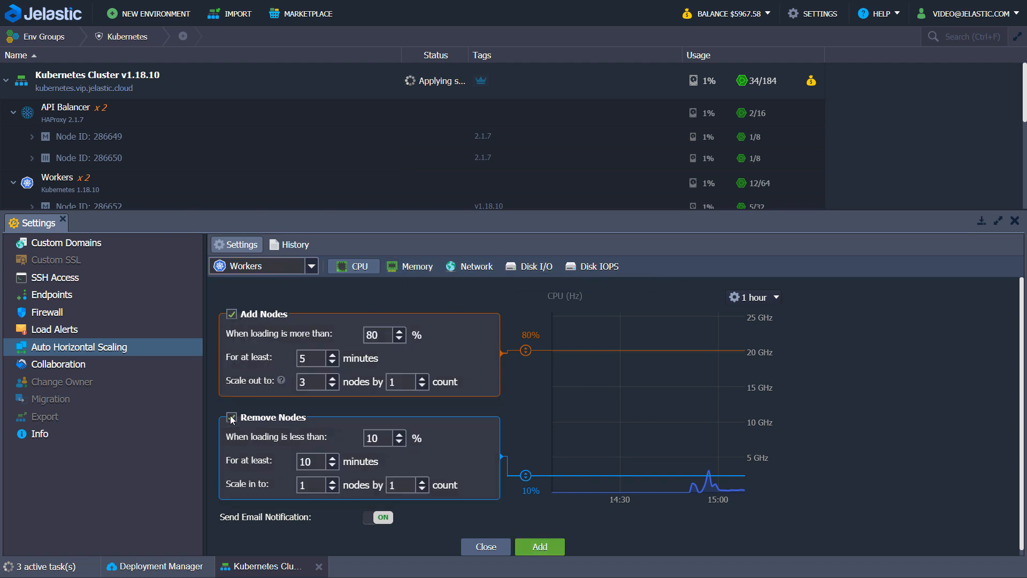
click(231, 417)
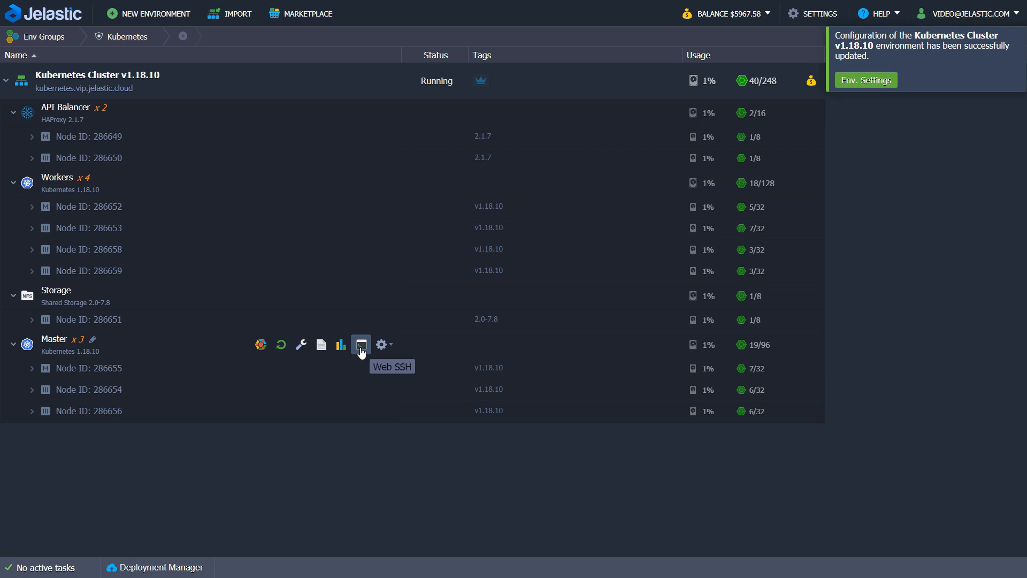
click(360, 344)
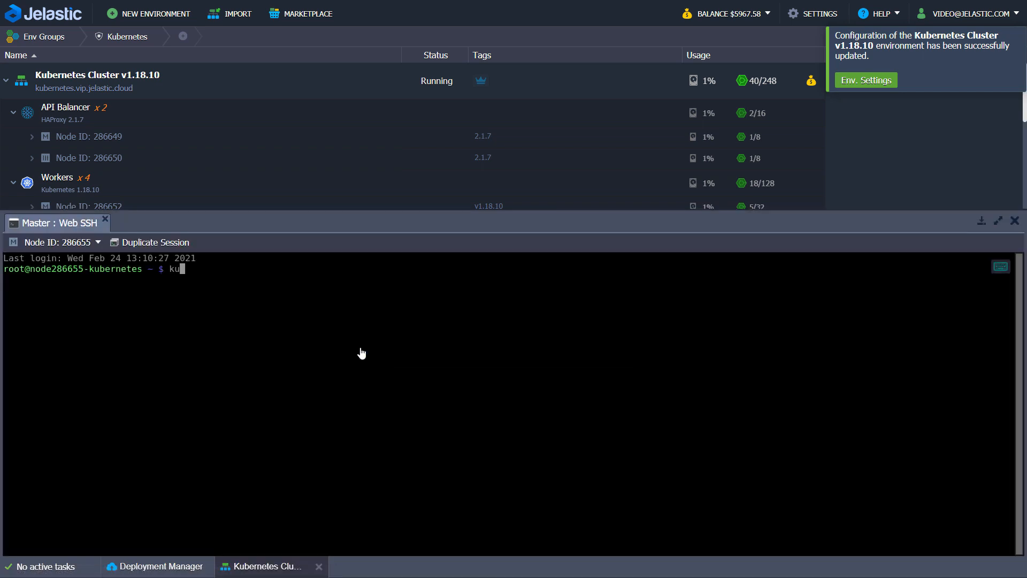
text(bectl get pods)
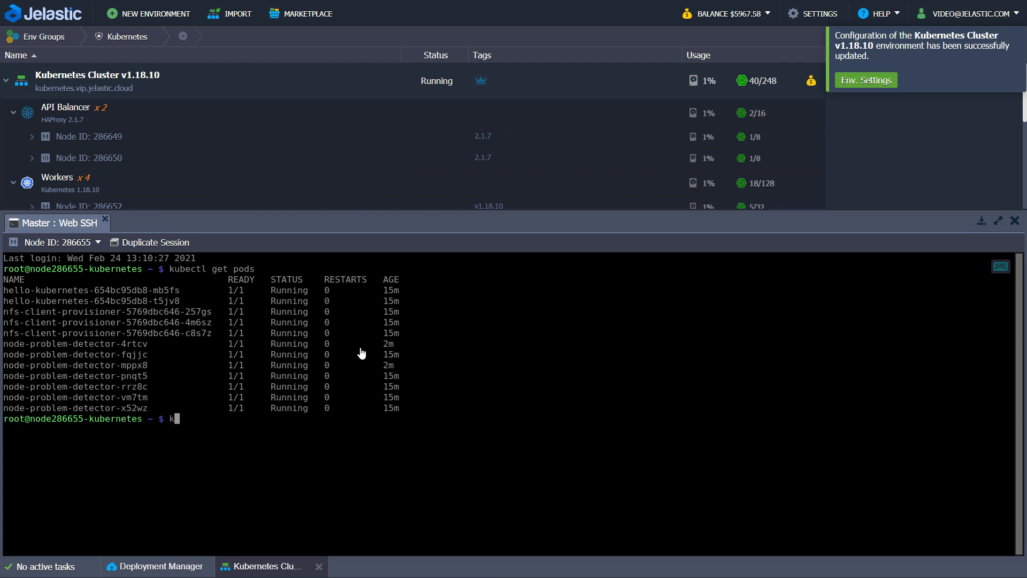
text(ubectl get nodes)
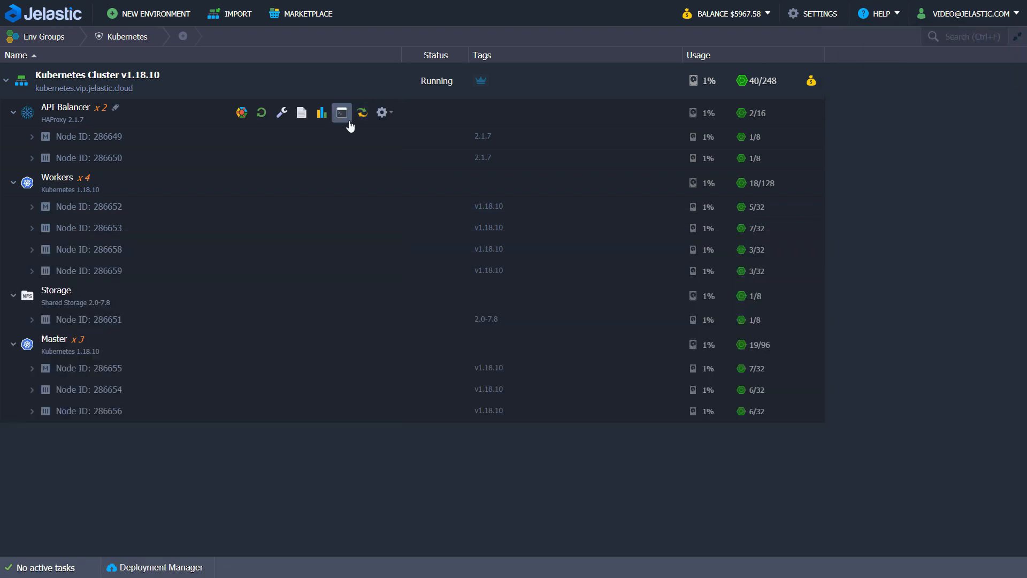
Step: Set the Workers scaling limit to 80 cloudlets per node and apply
click(321, 113)
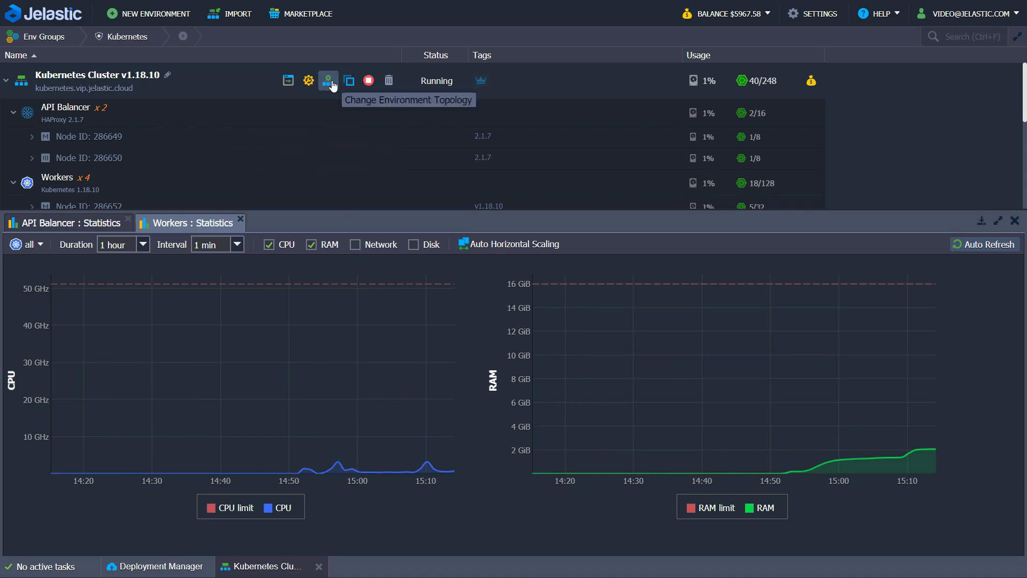
click(328, 80)
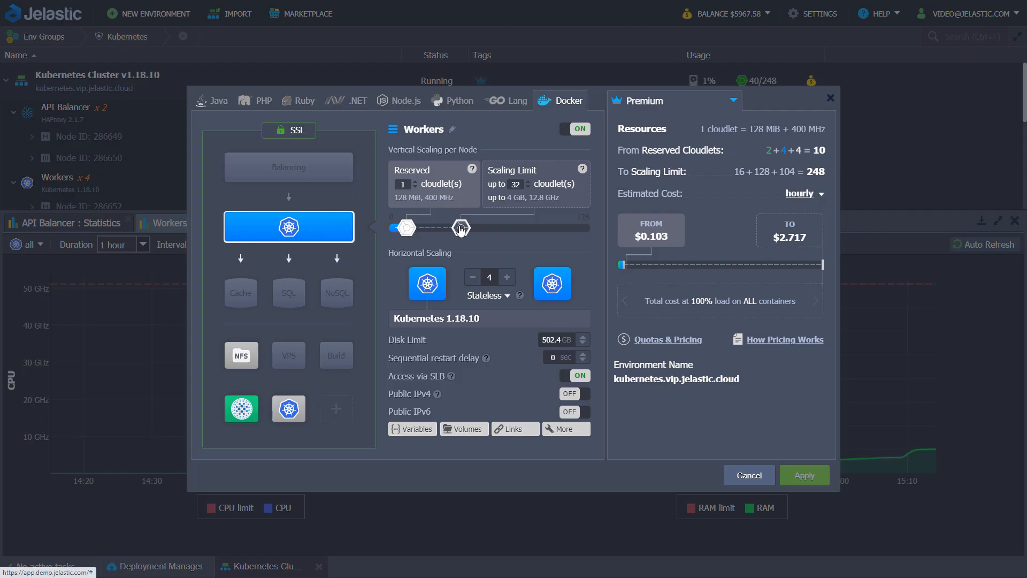
drag(460, 227, 518, 227)
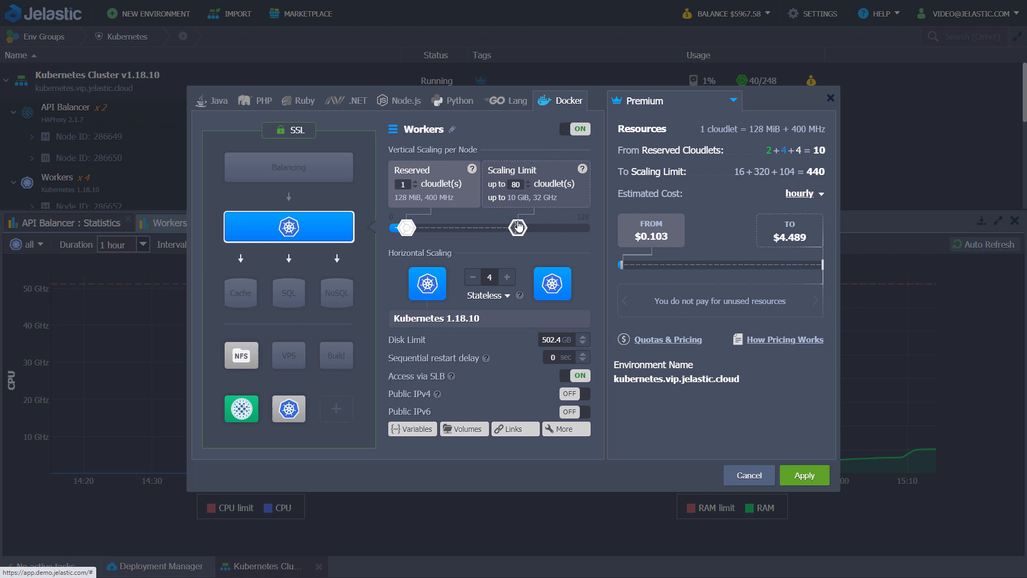
click(803, 475)
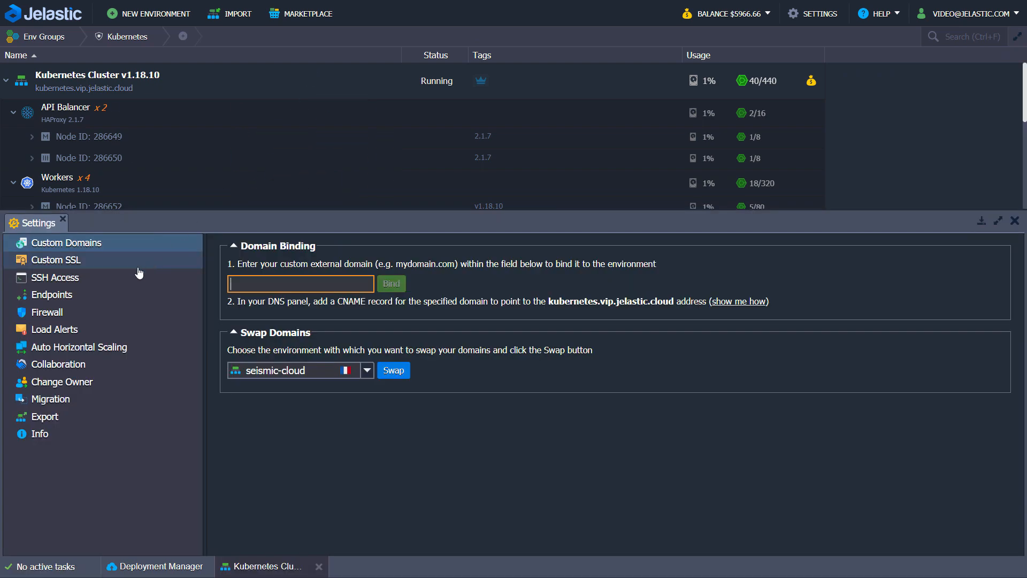
Step: Review the firewall inbound rules and the Add Inbound Rule form's node and protocol options
click(46, 311)
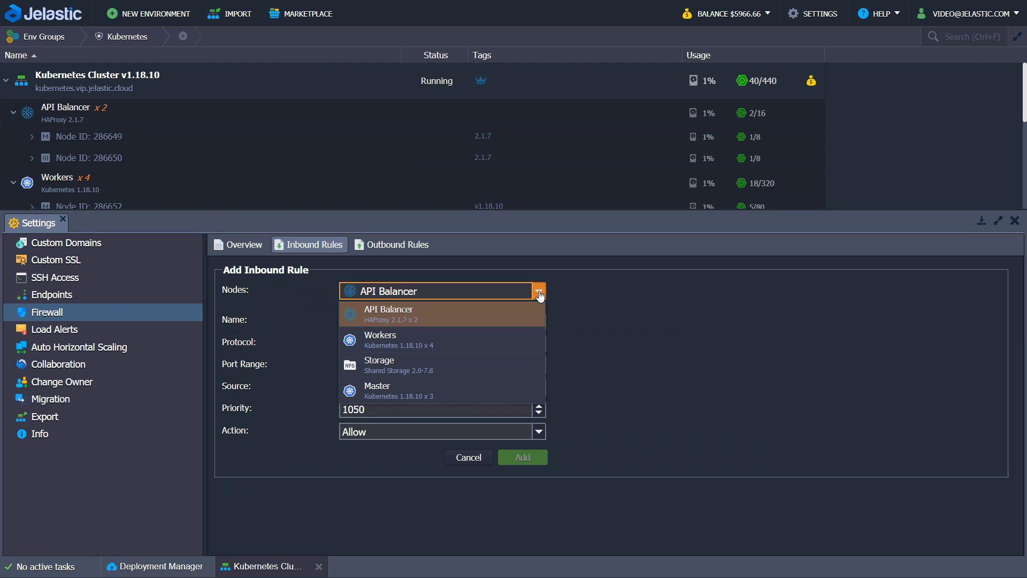
click(388, 314)
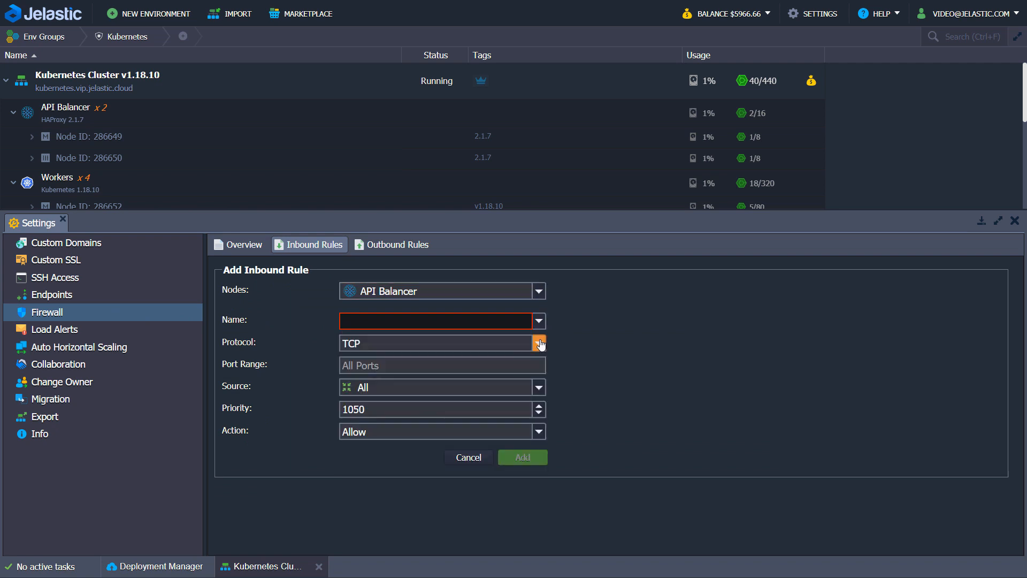
click(398, 244)
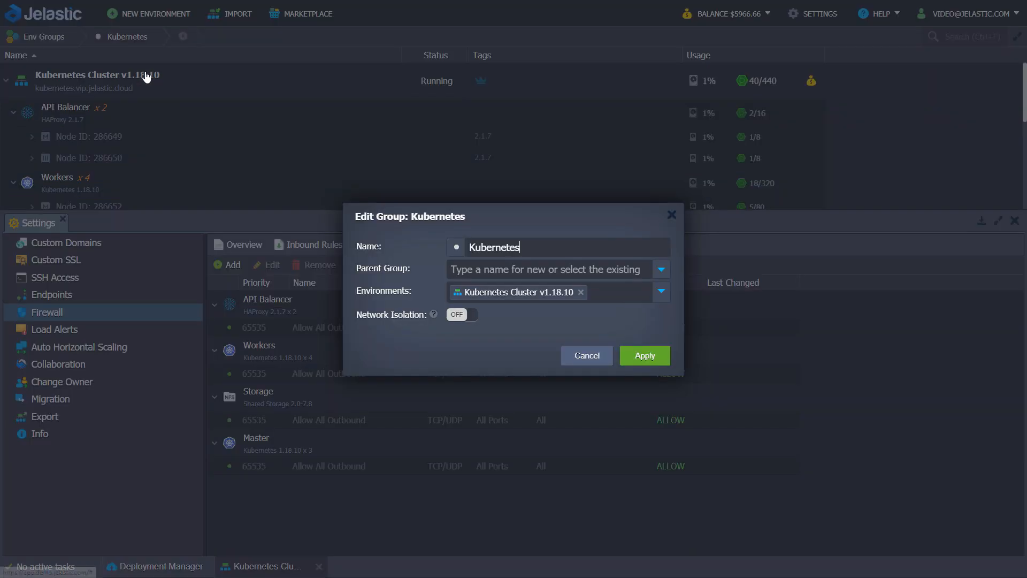
Step: Switch Network Isolation ON for the Kubernetes group, apply, and return to environment settings
click(461, 315)
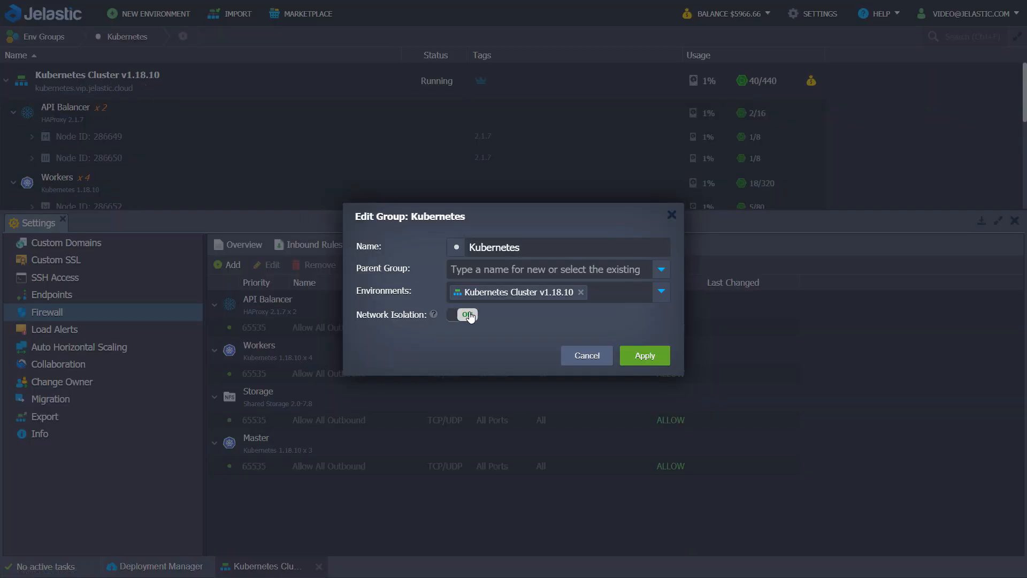
click(464, 315)
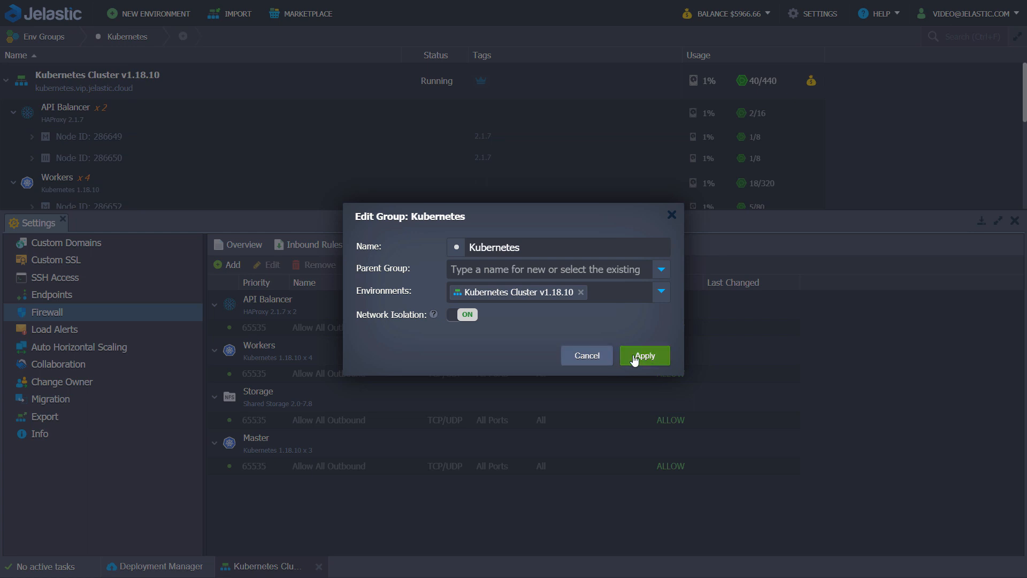
click(643, 355)
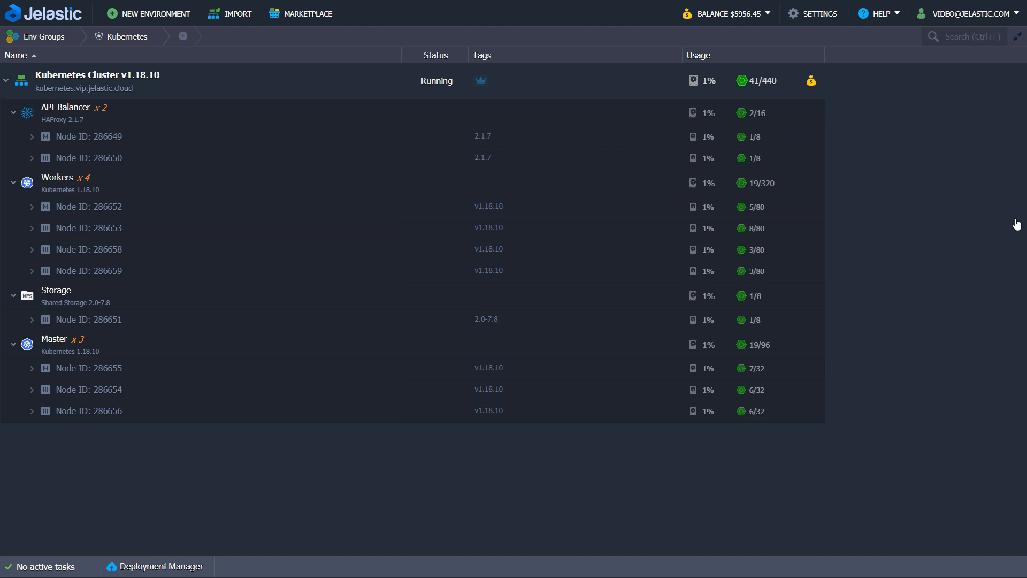
click(818, 13)
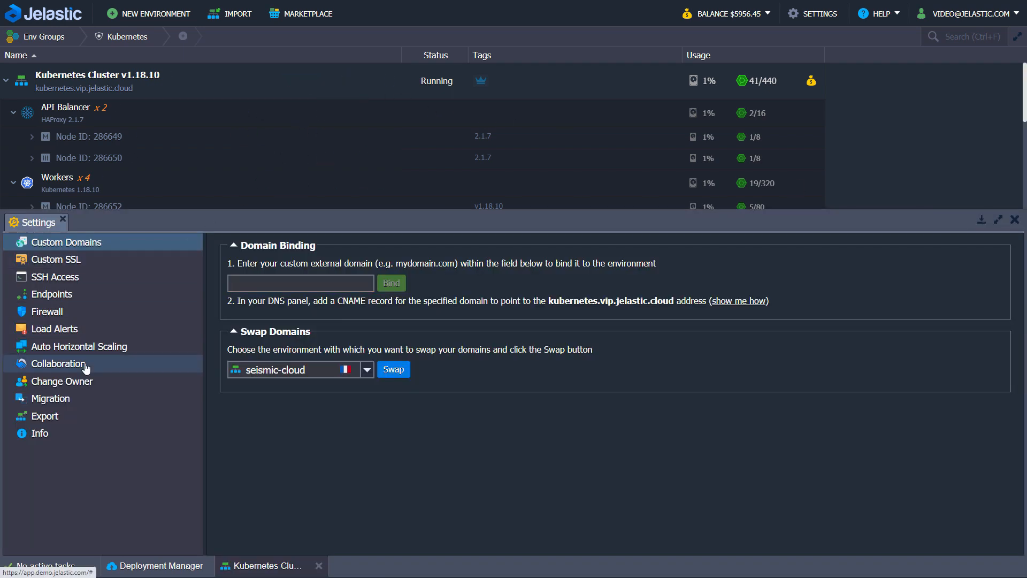
click(59, 364)
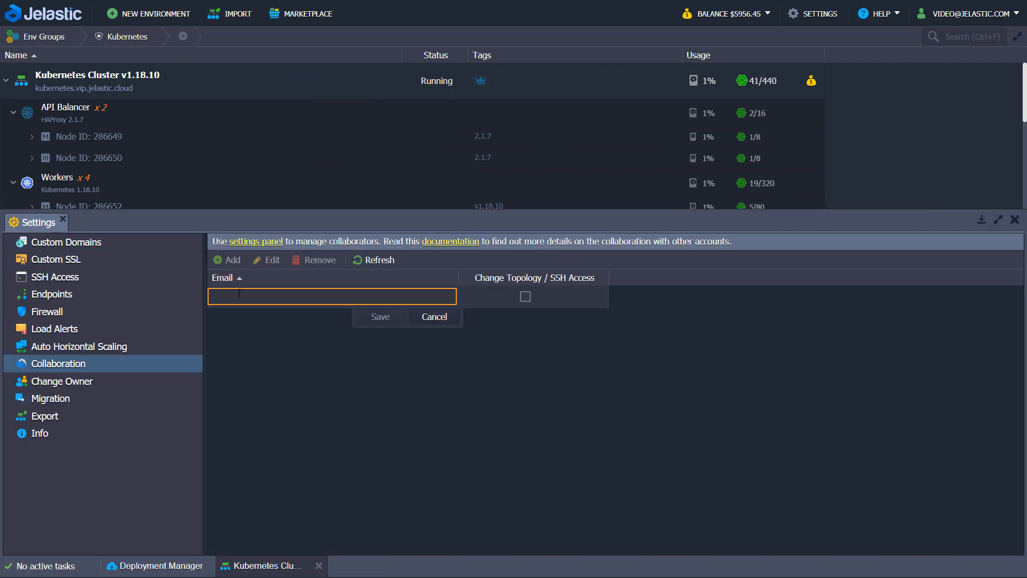
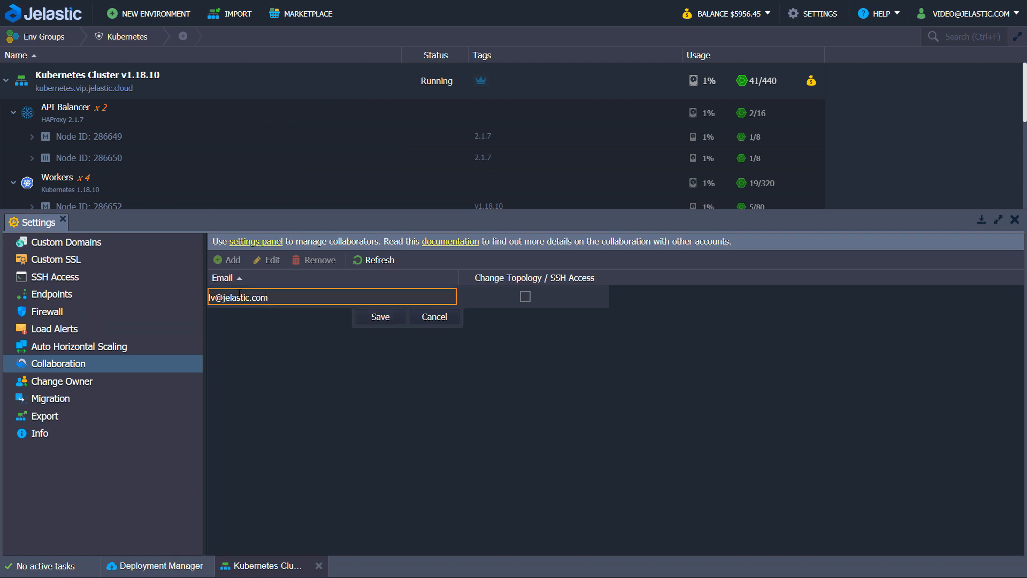
click(380, 316)
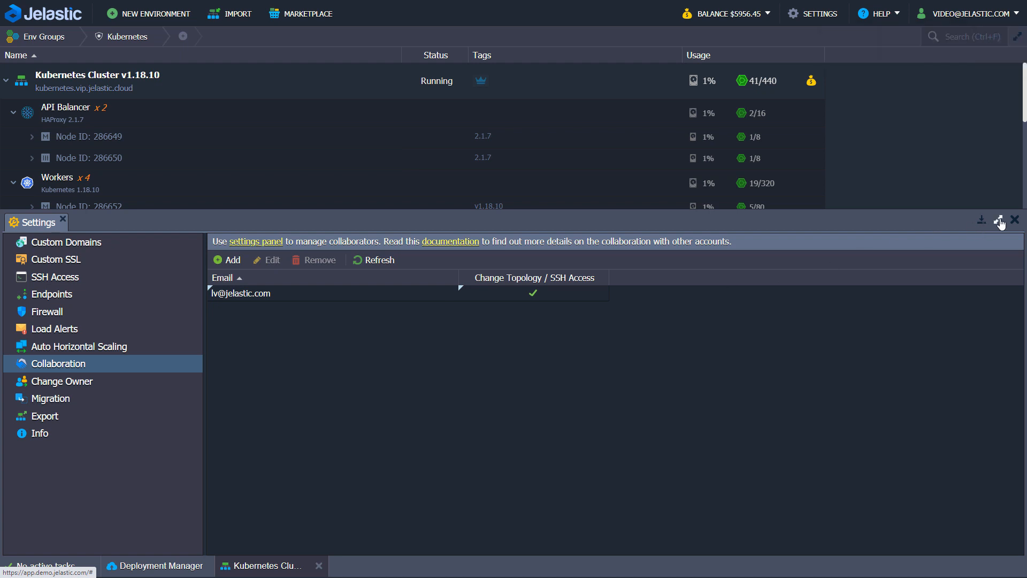
click(1014, 219)
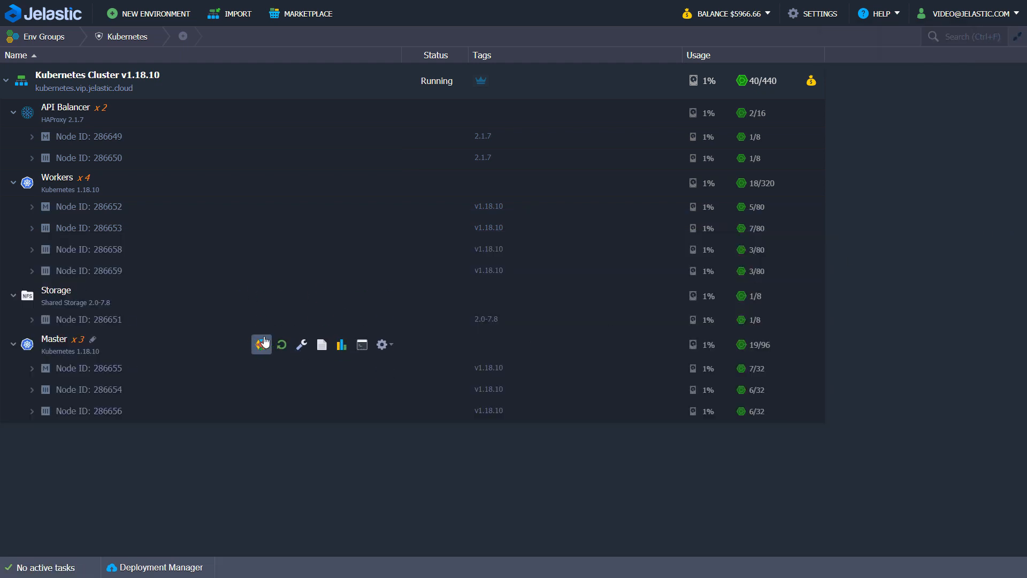
Step: Start and confirm the cluster upgrade to v1.19.8 from the Master layer's Add-Ons
click(261, 345)
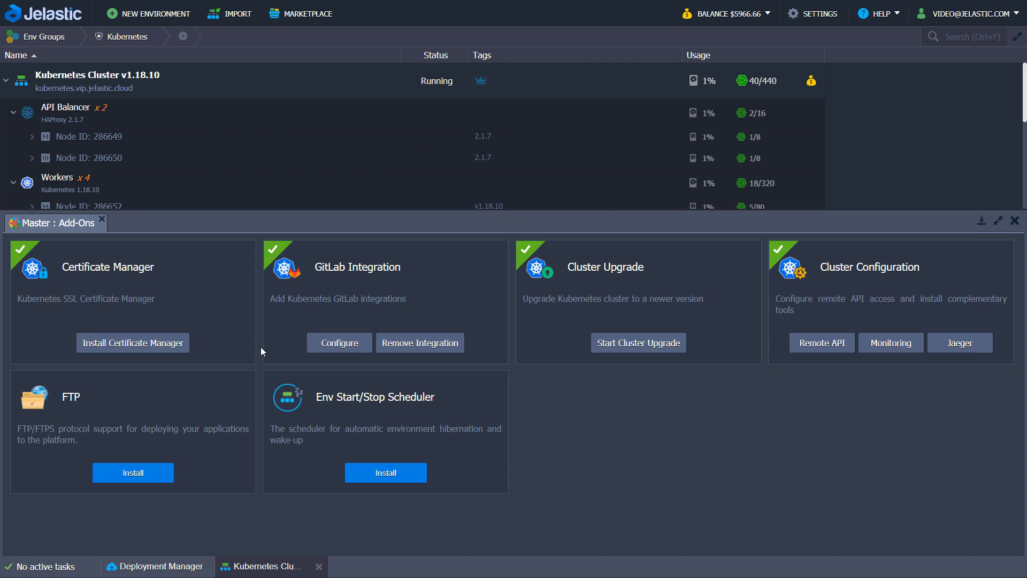
mouse_move(637, 342)
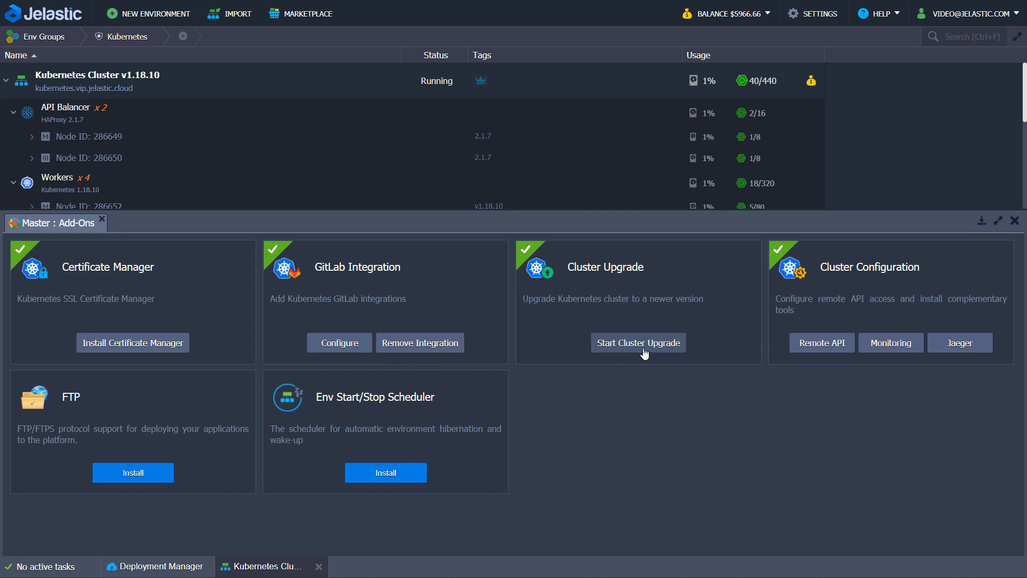
click(637, 342)
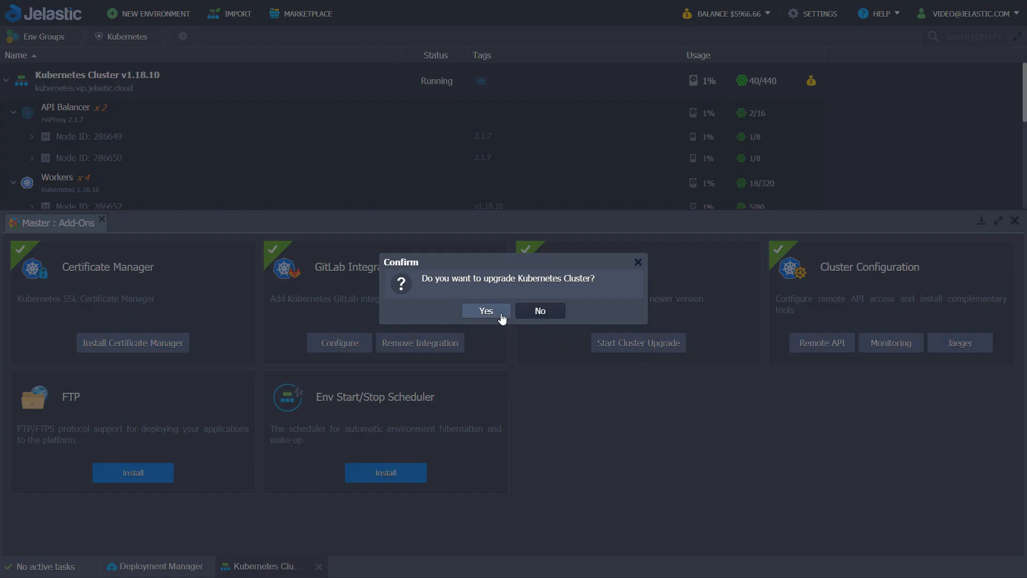
click(486, 310)
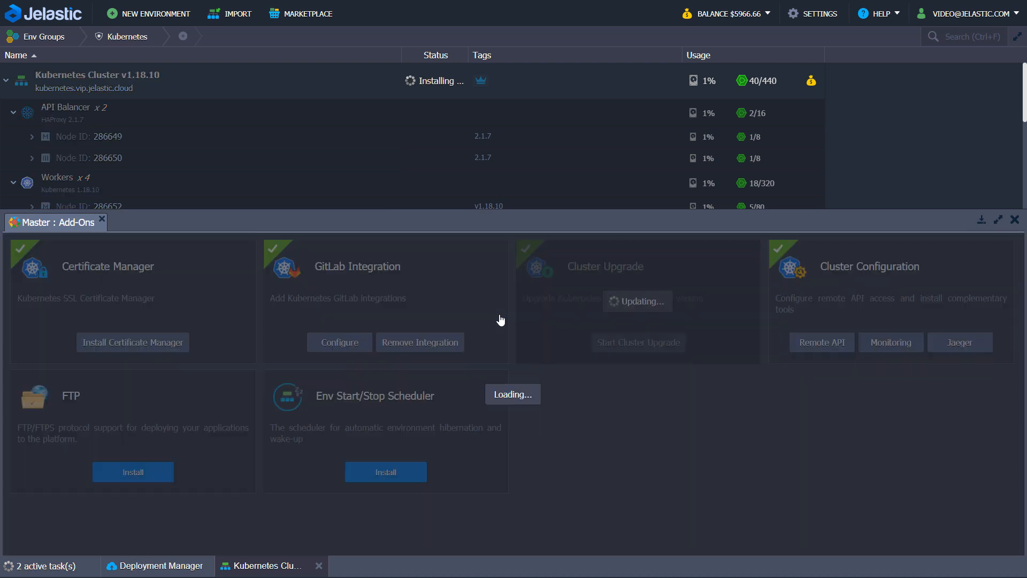
click(638, 342)
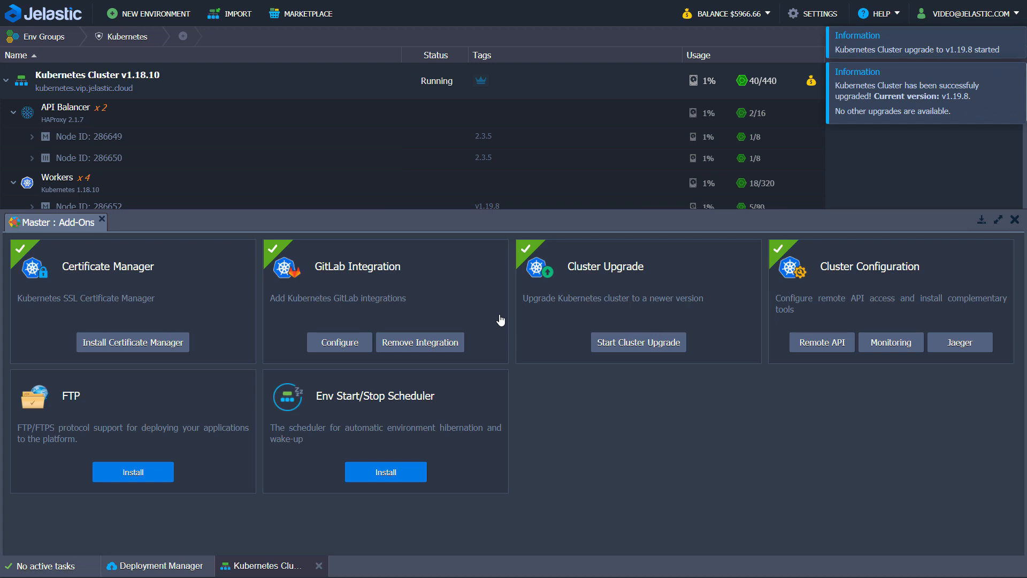
mouse_move(985, 226)
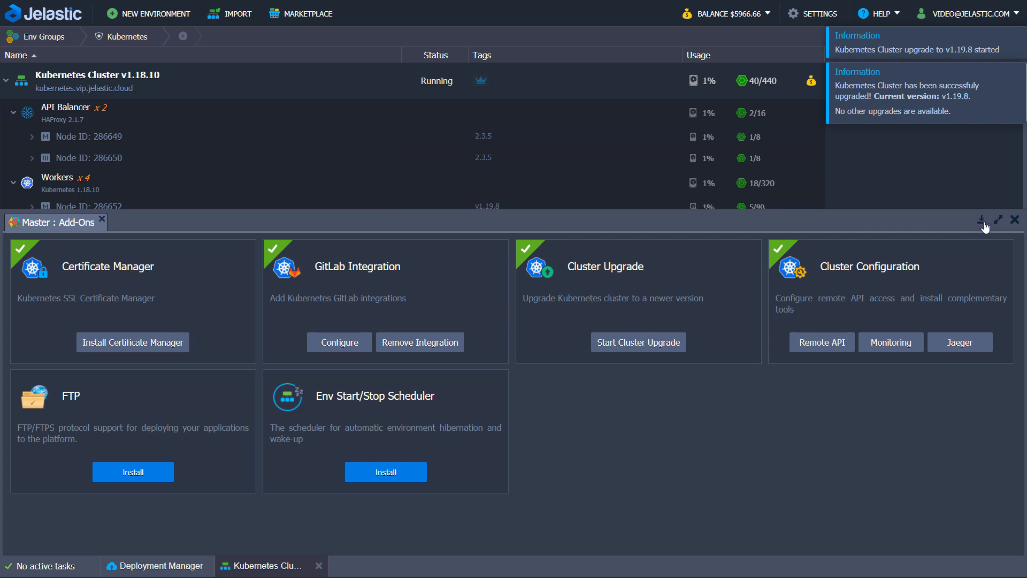